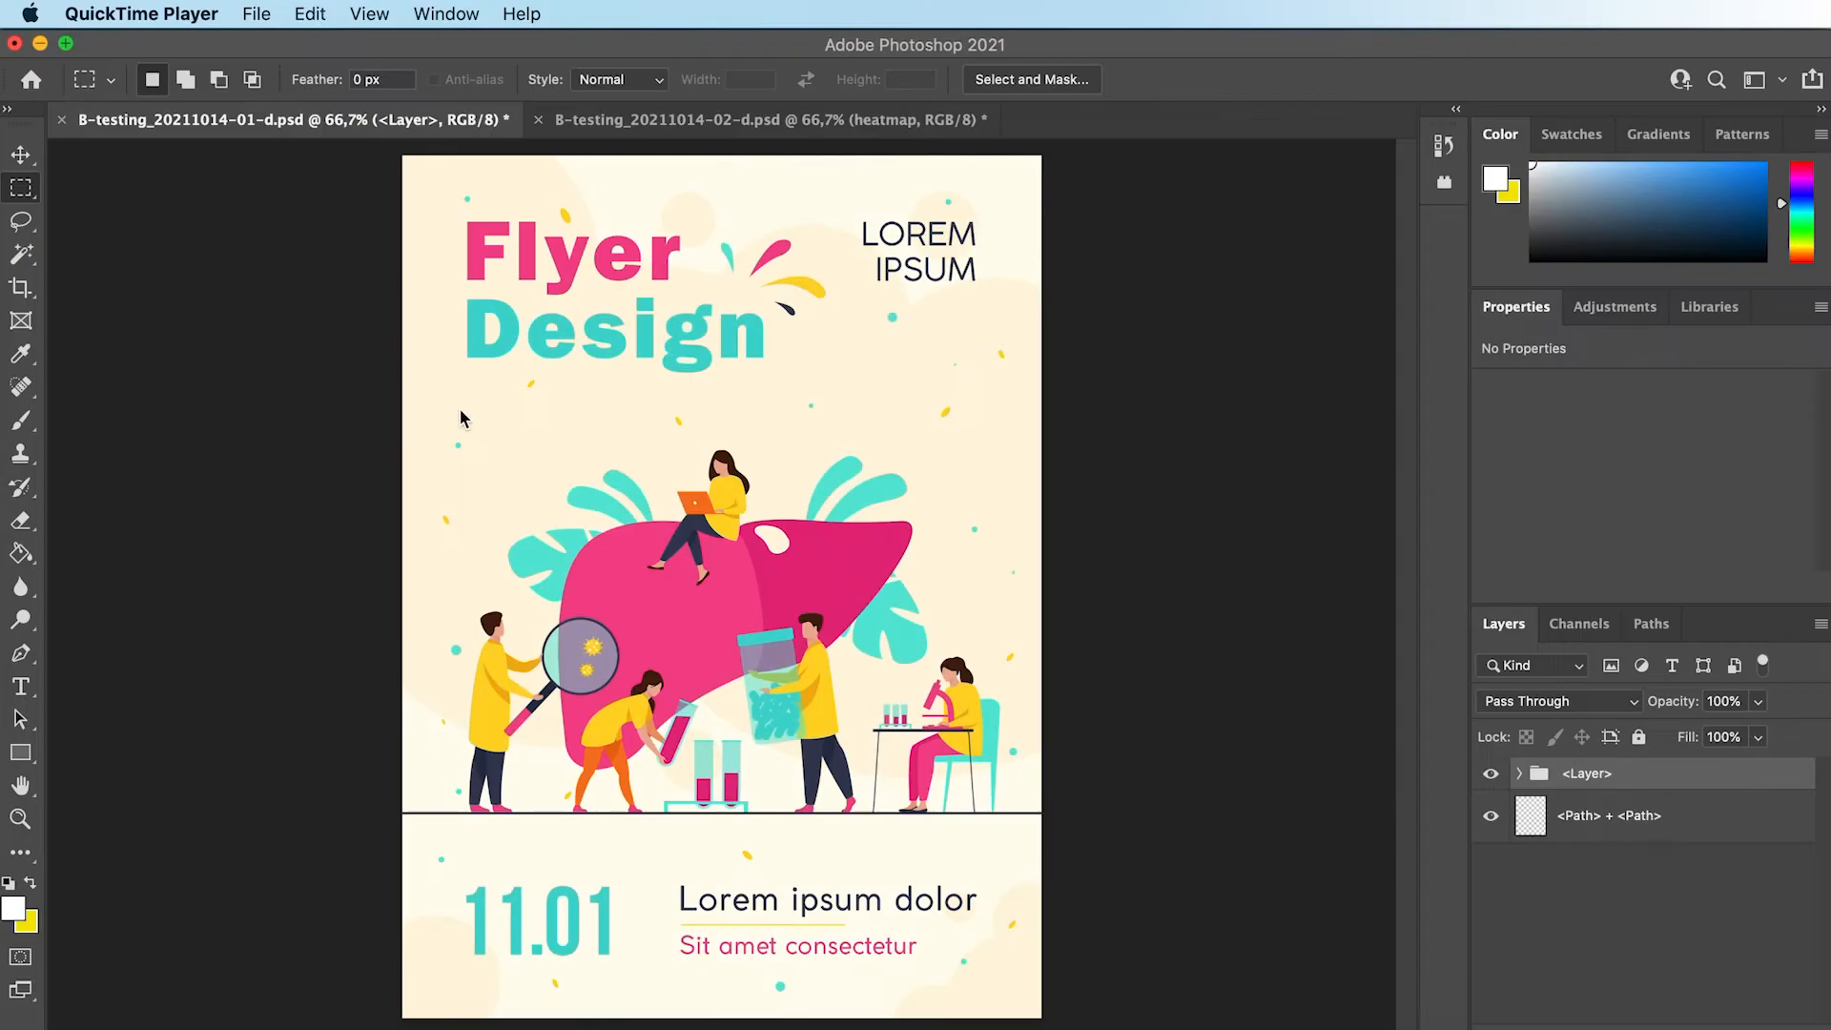
Step: Open the Plugins menu to reveal the Attention Insight entry
left_click(780, 14)
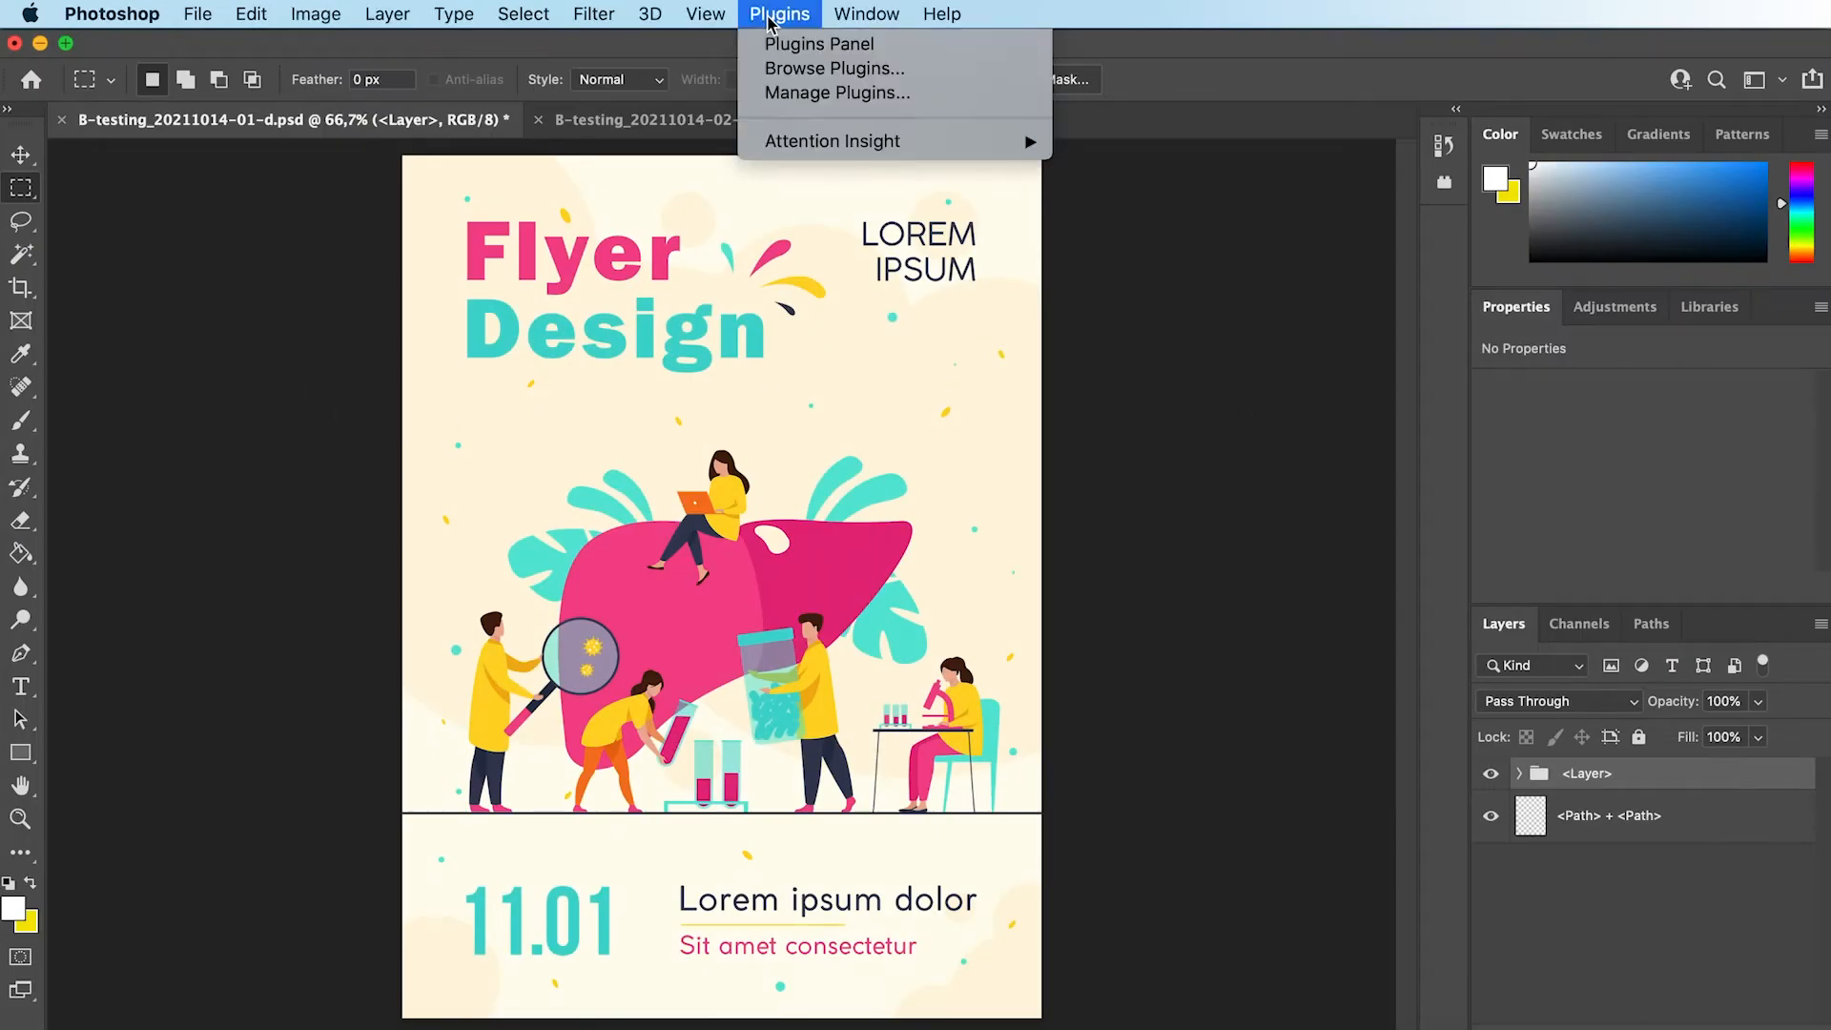
Step: Browse the plugin marketplace and search for 'Attention'
left_click(833, 67)
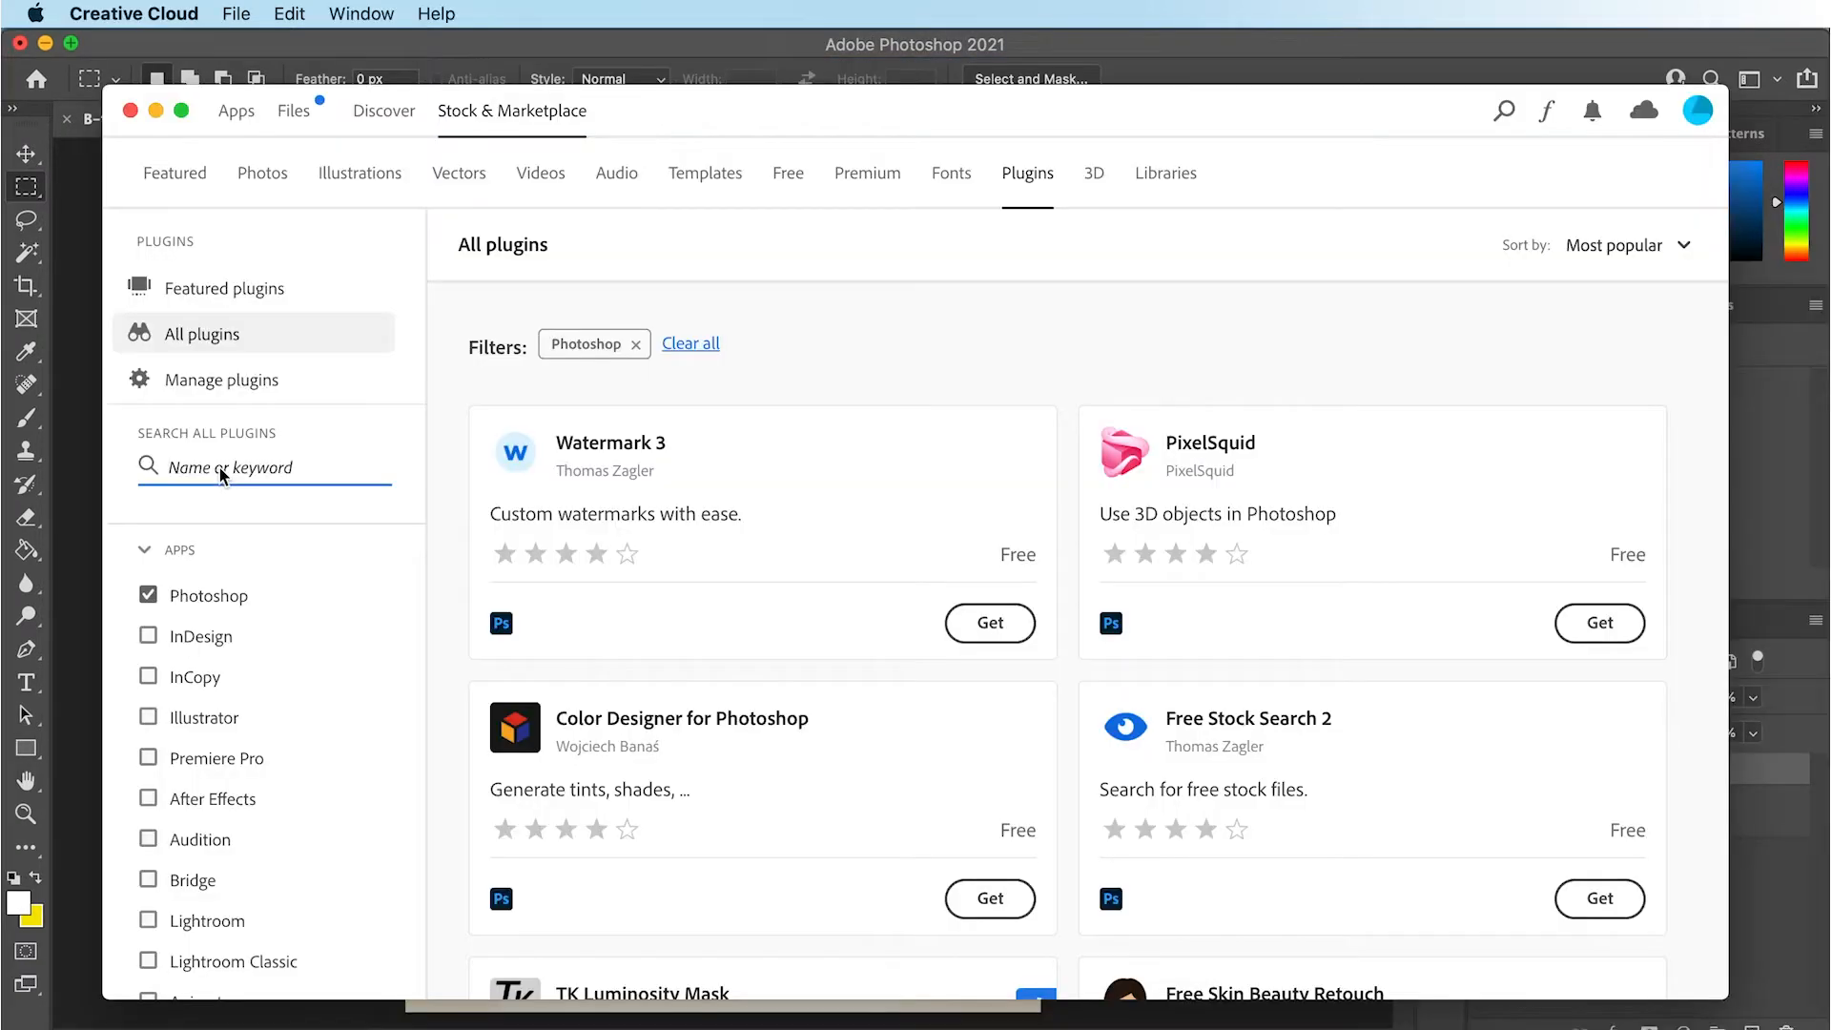
type("Attention")
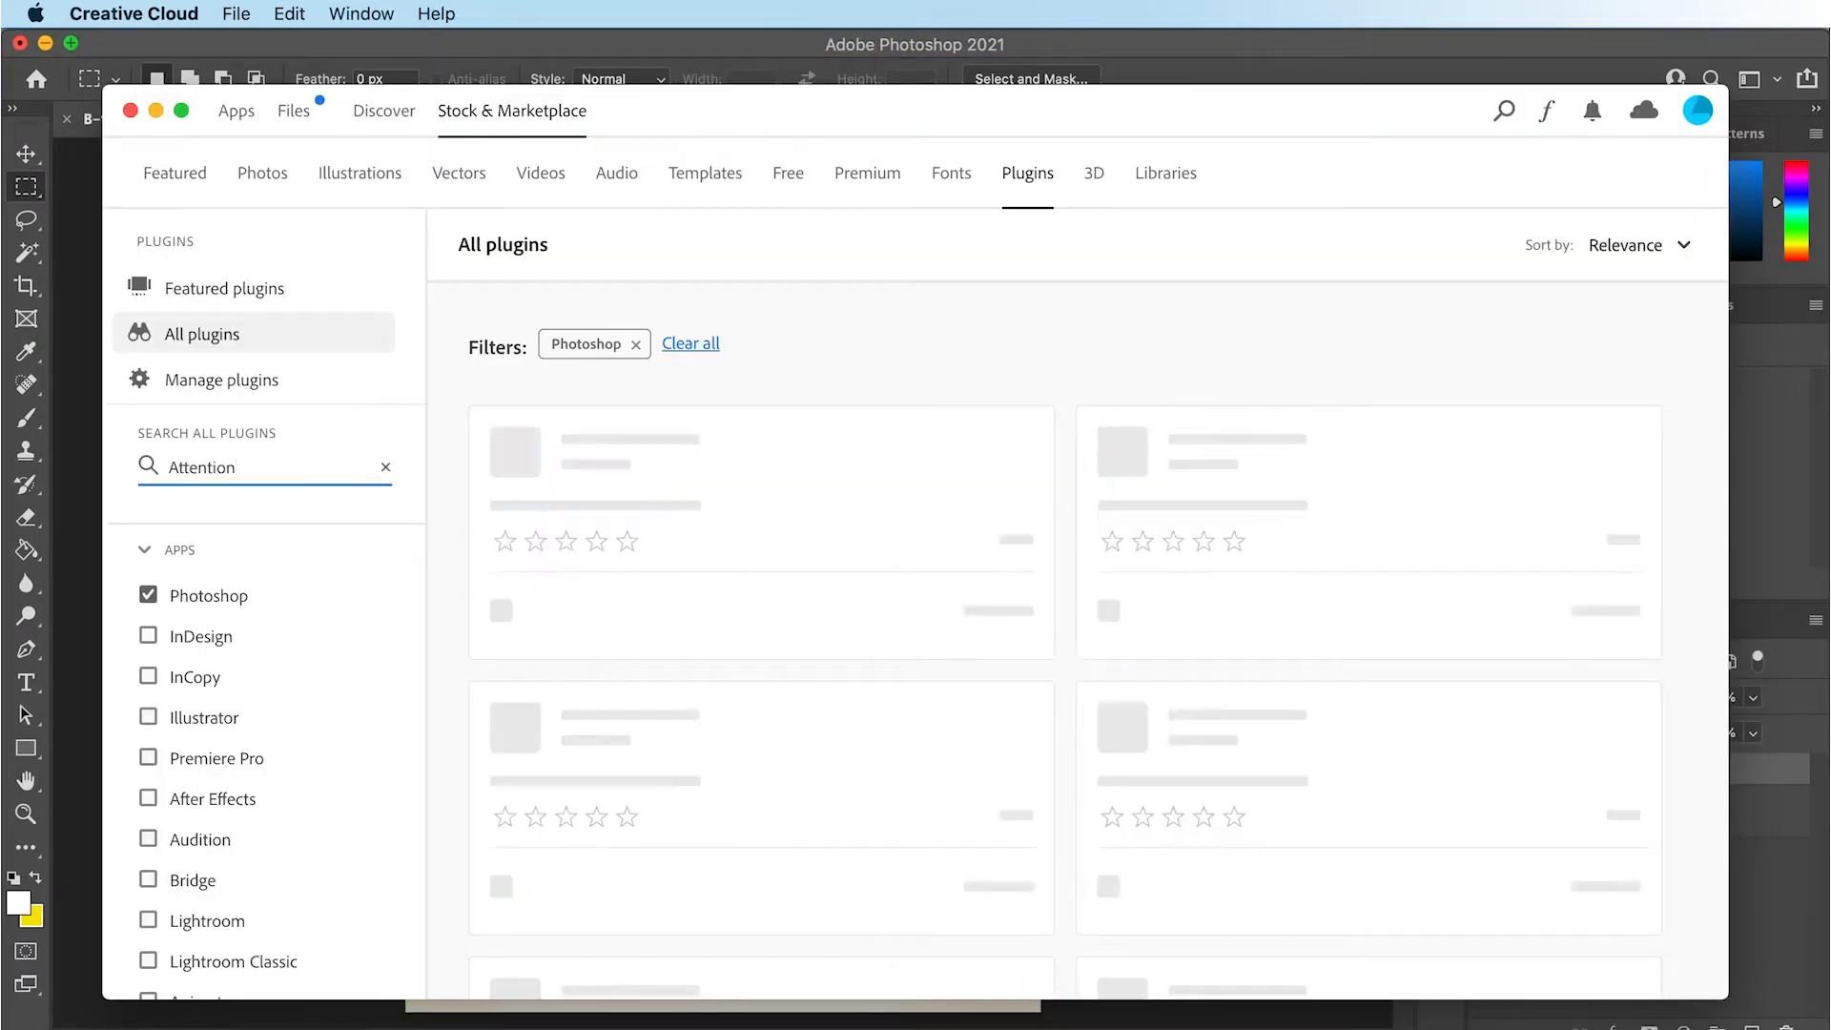
key("enter")
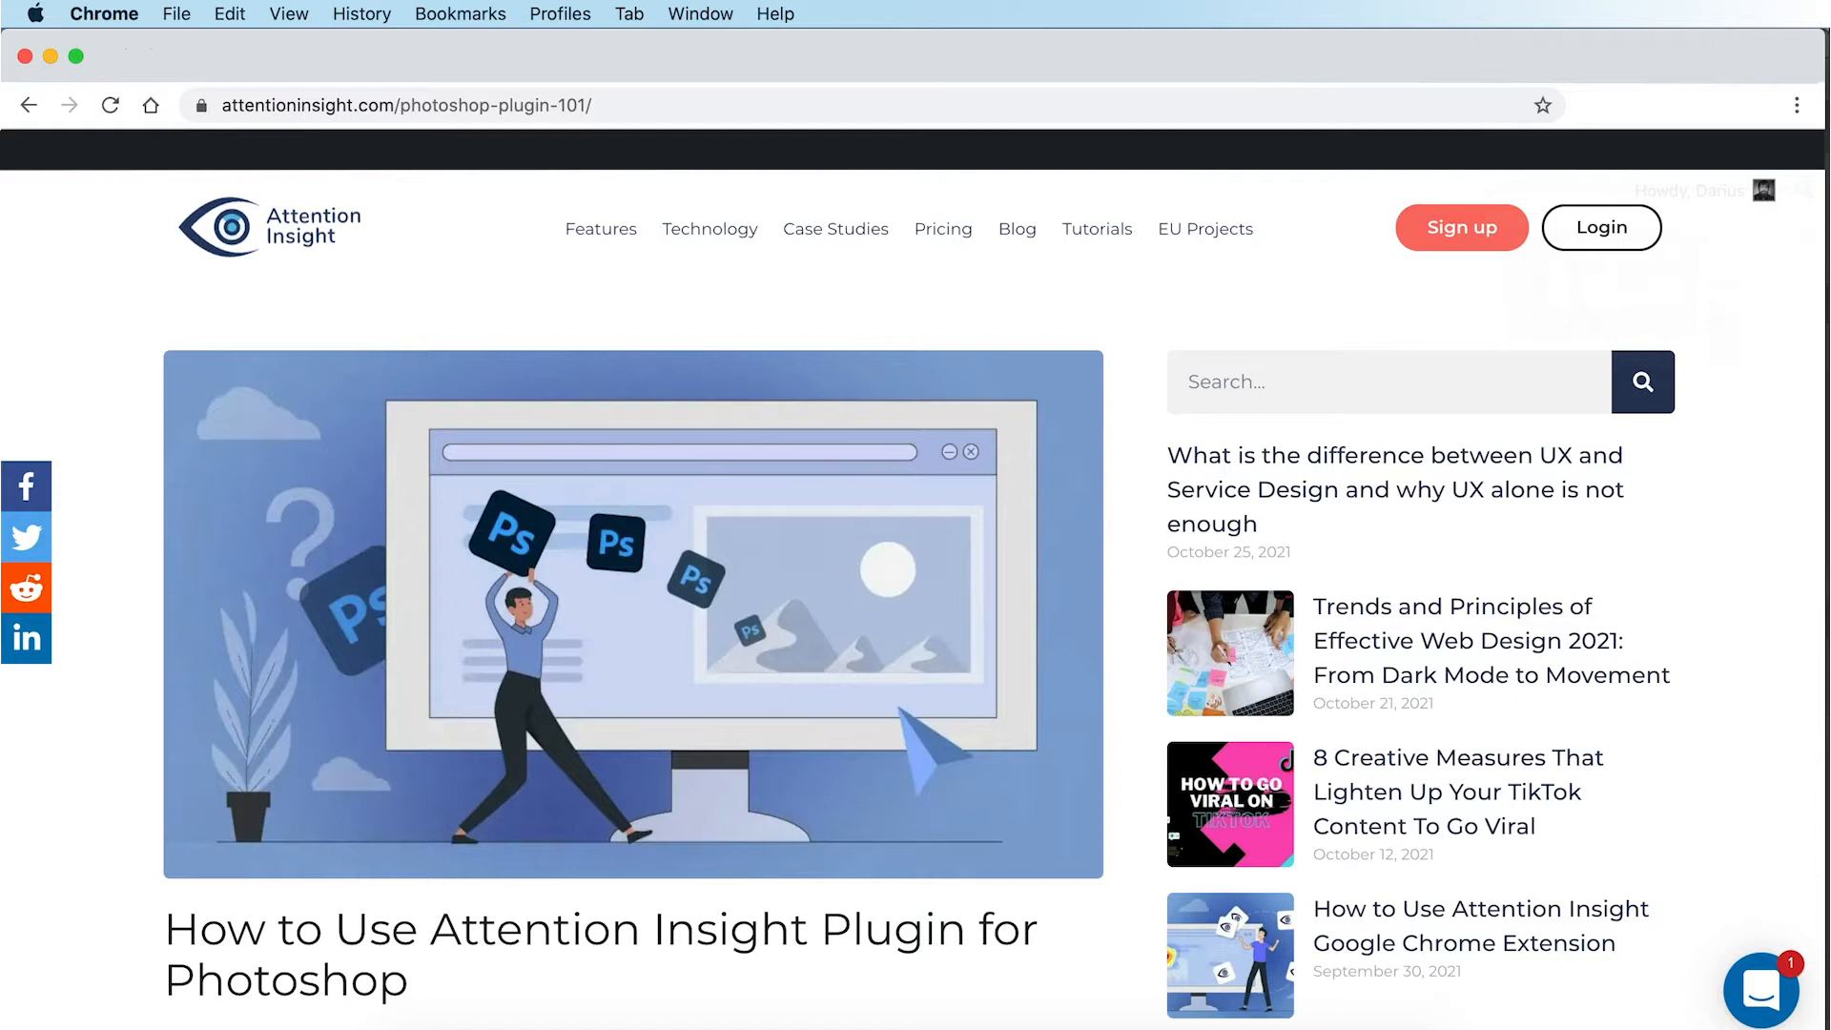
Step: Scroll the Attention Insight Photoshop guide down to STEP #1 Plugin installation
scroll("down", 3)
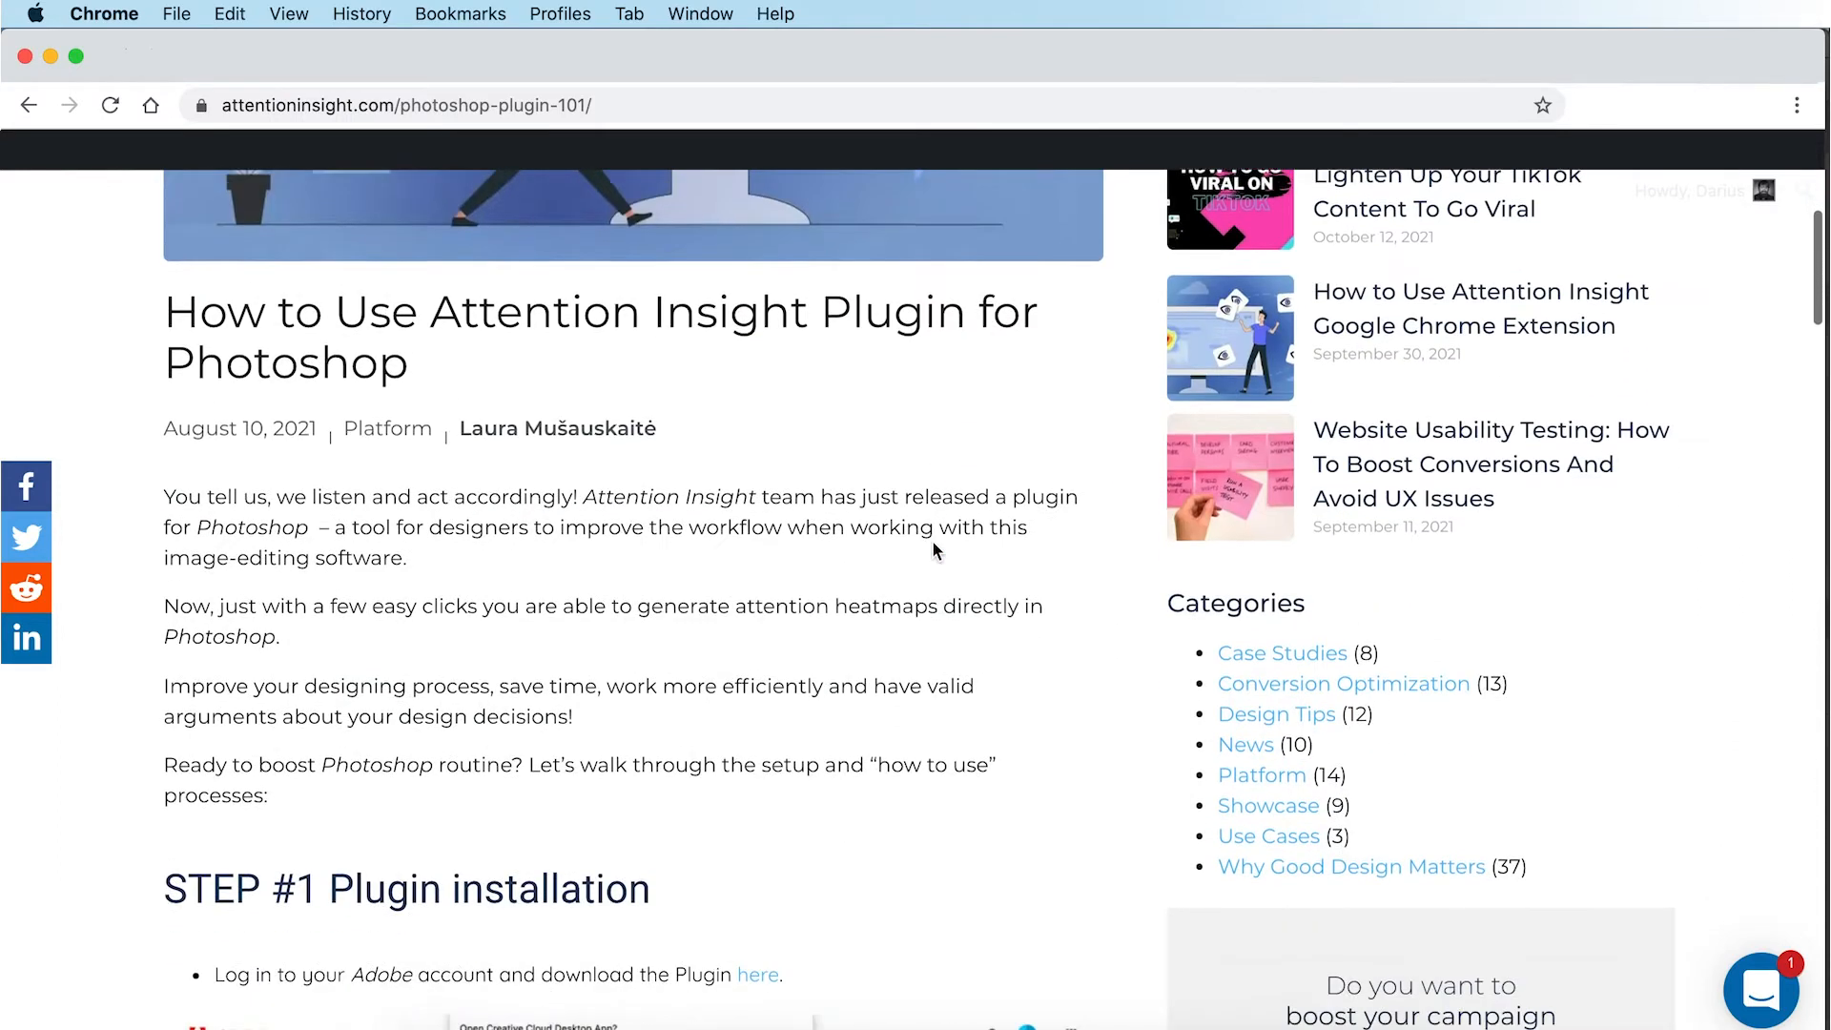
scroll("down", 3)
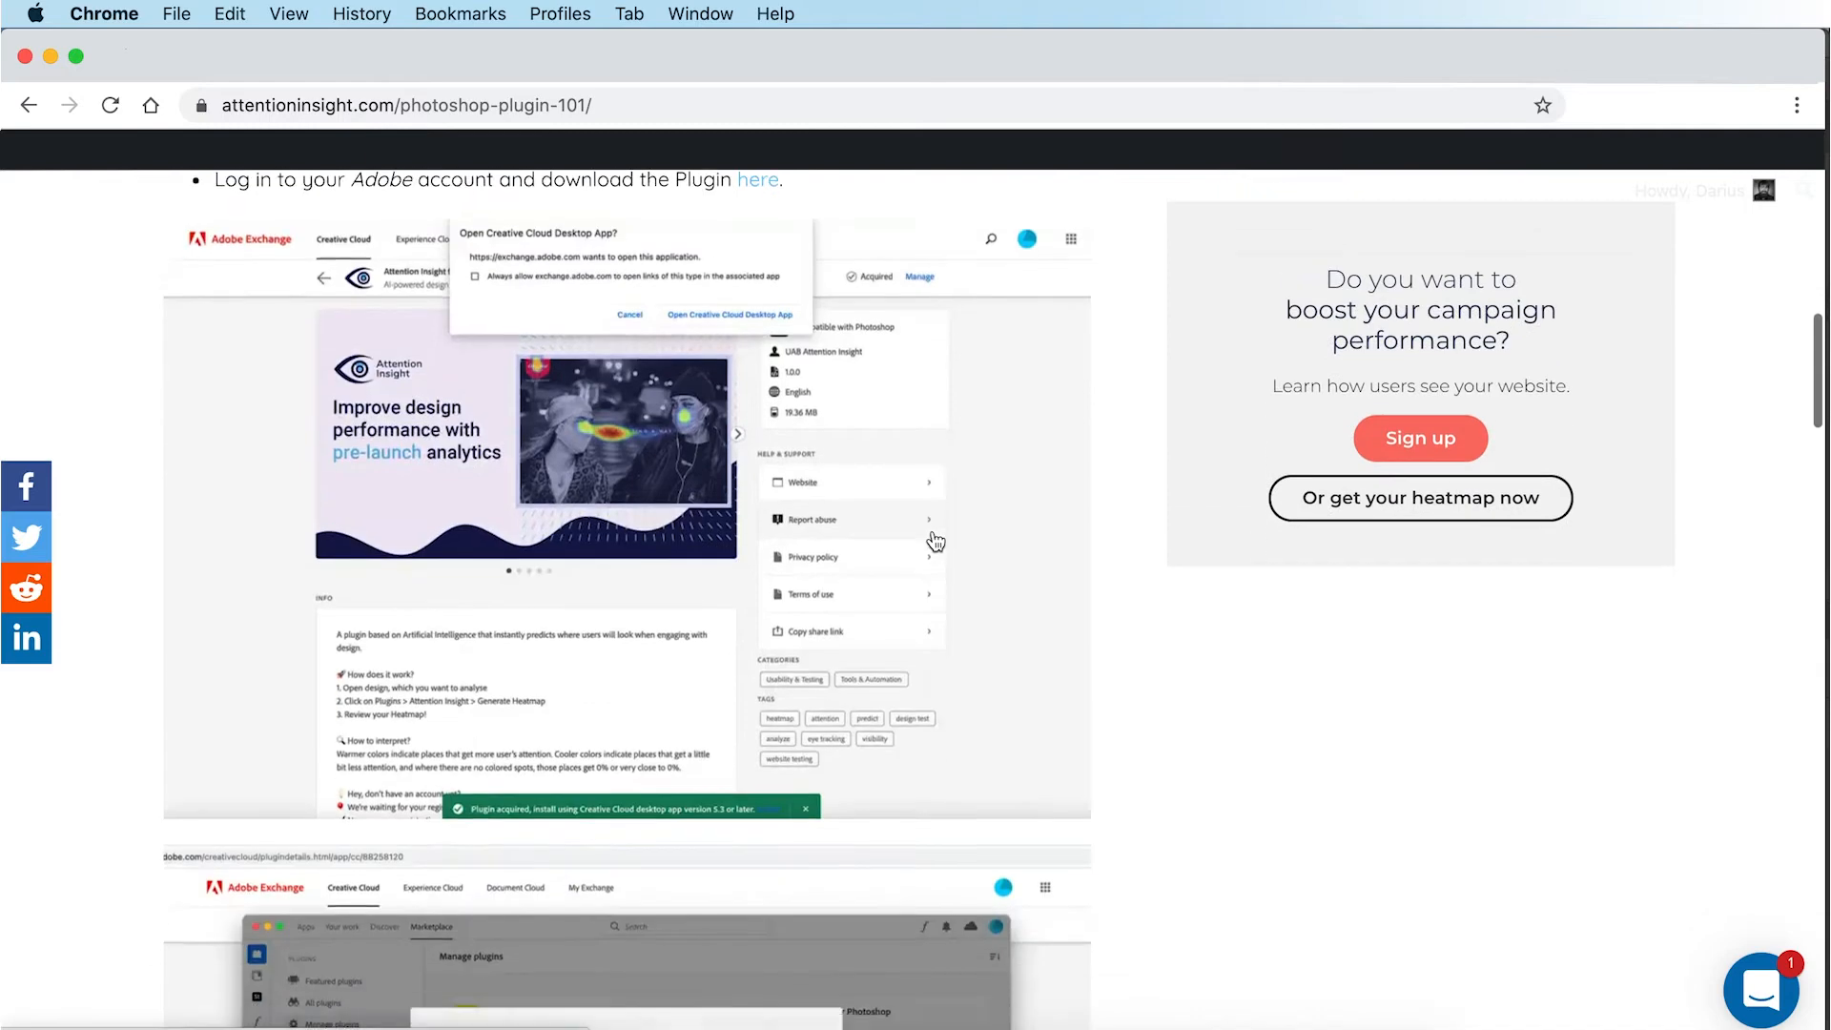
scroll("down", 3)
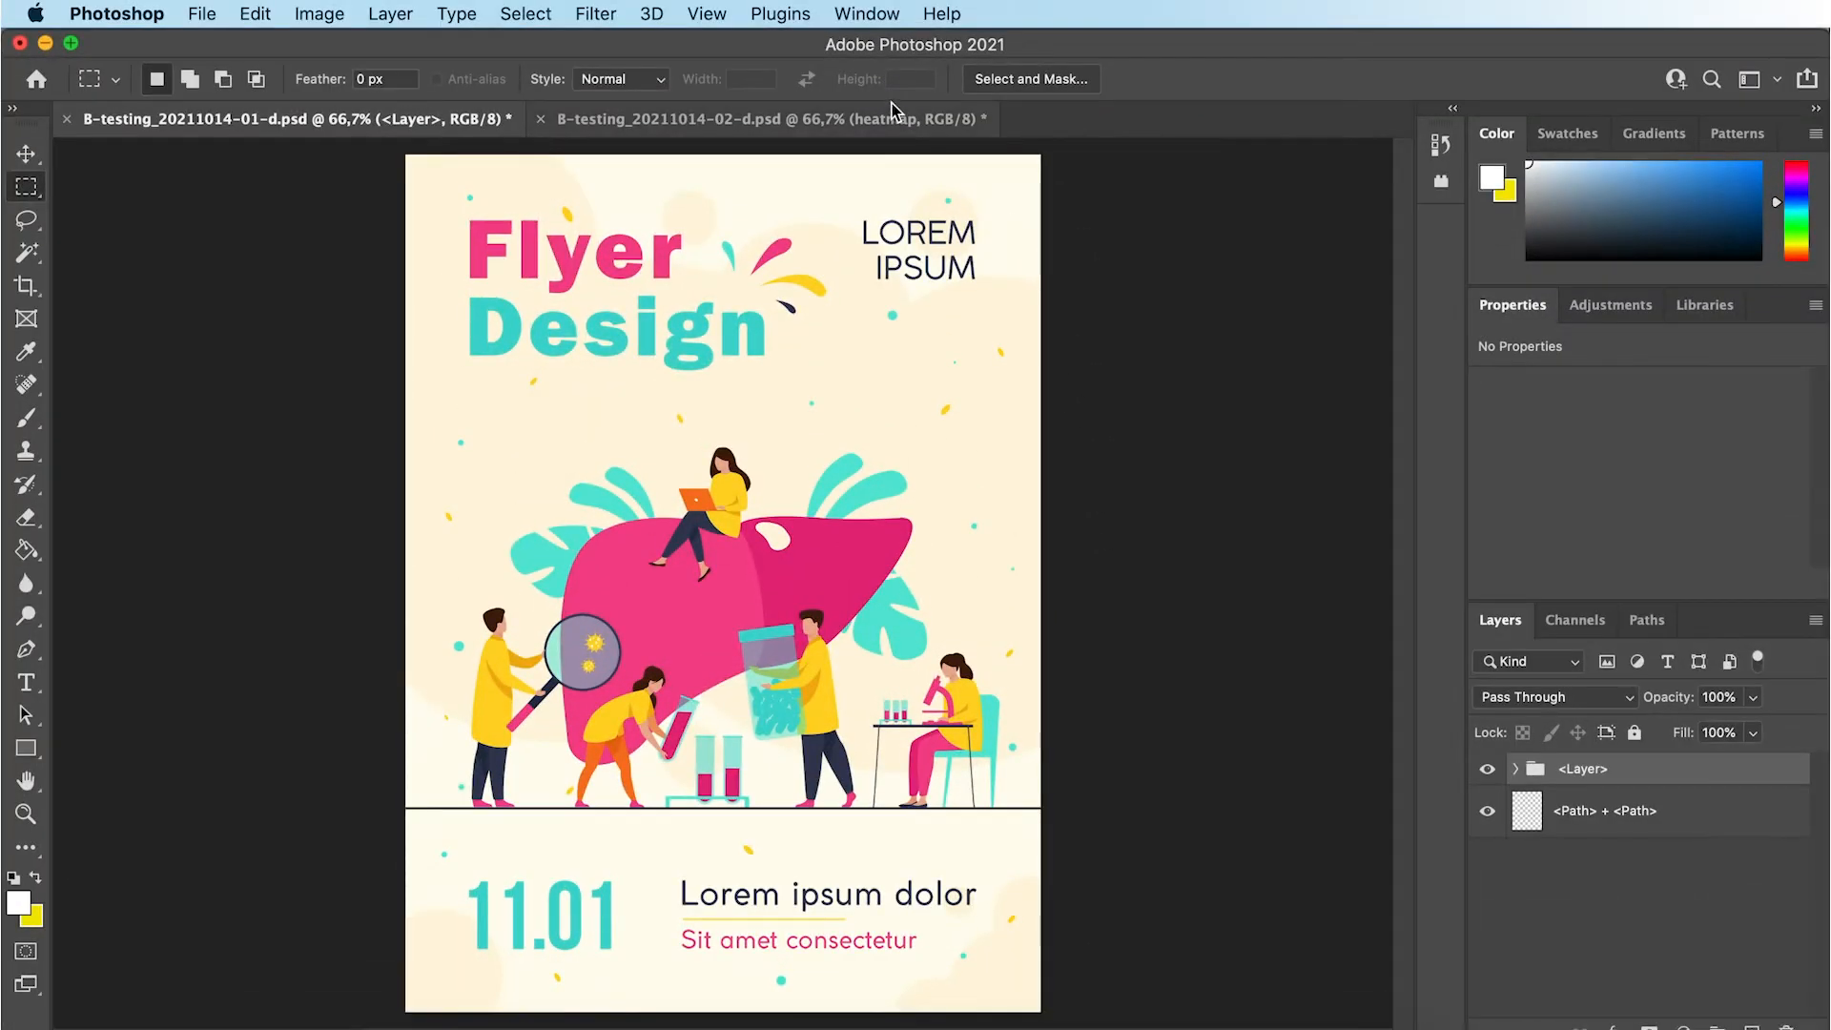
Step: Generate an Attention Insight heatmap layer for the first flyer
left_click(780, 13)
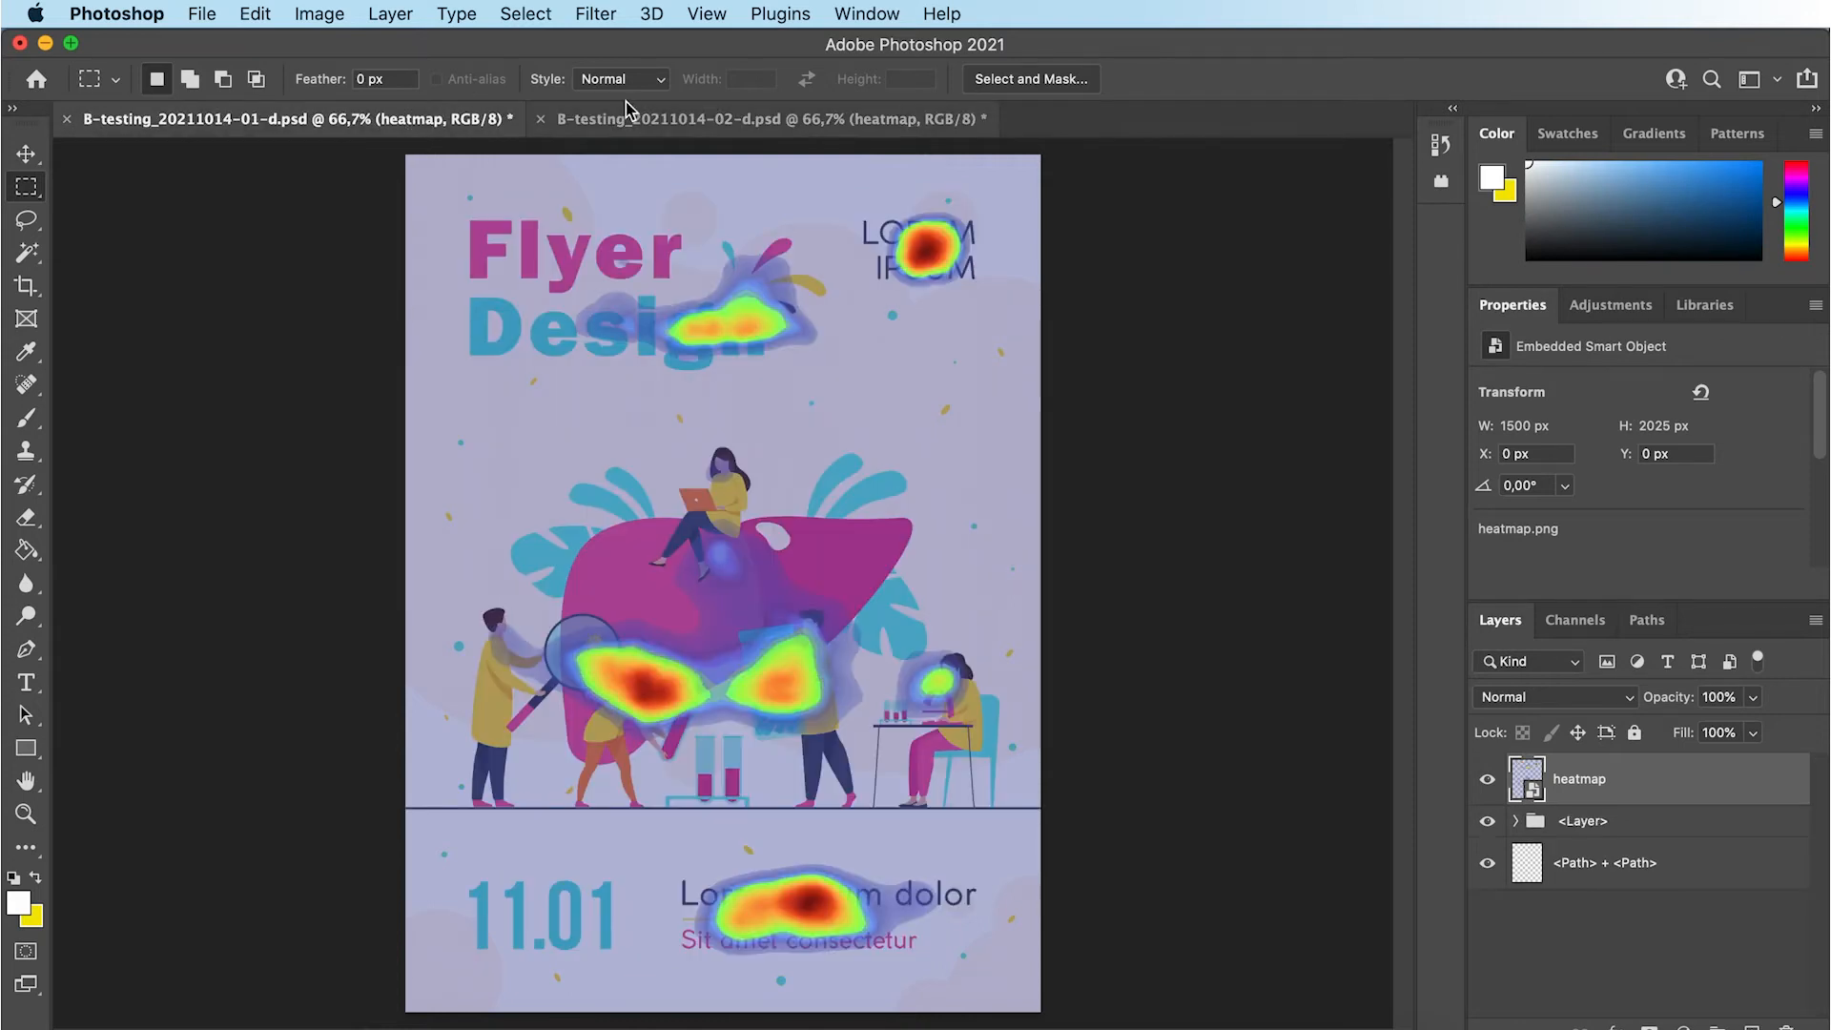
Step: On the second flyer tab, run Attention Insight's Generate Full Analysis (in Web App)
left_click(765, 118)
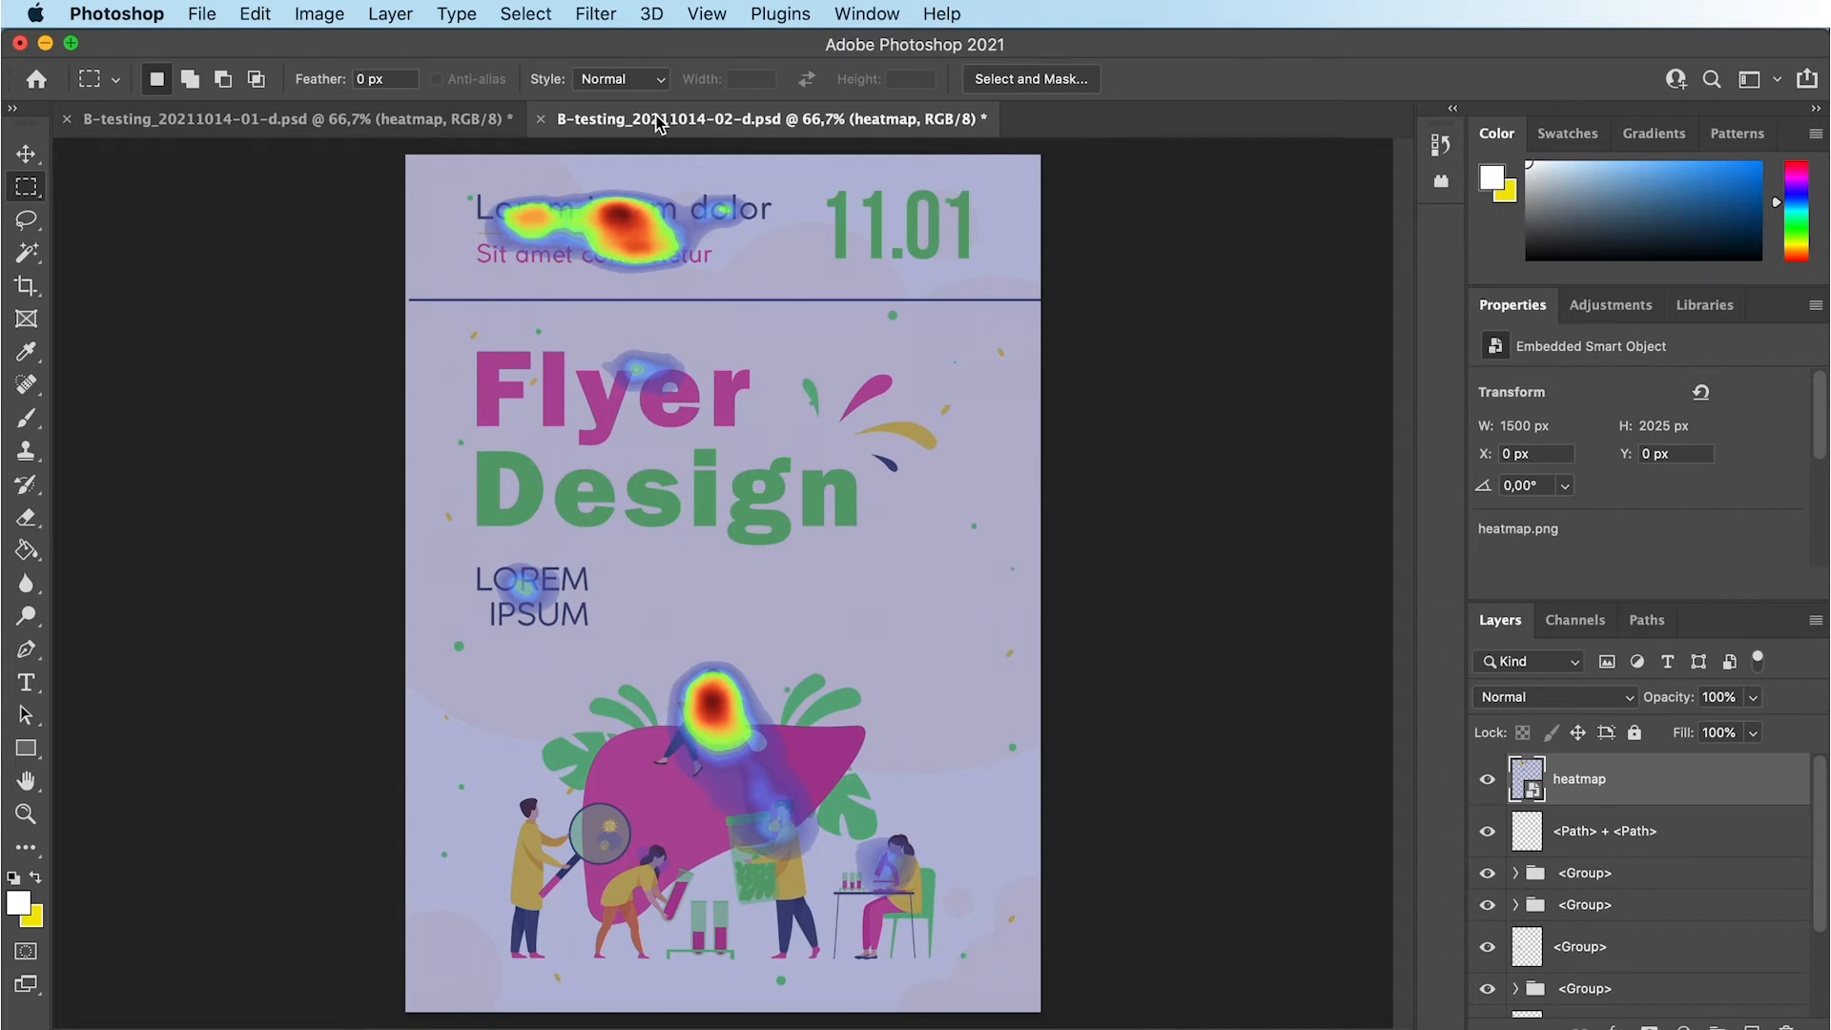
left_click(780, 14)
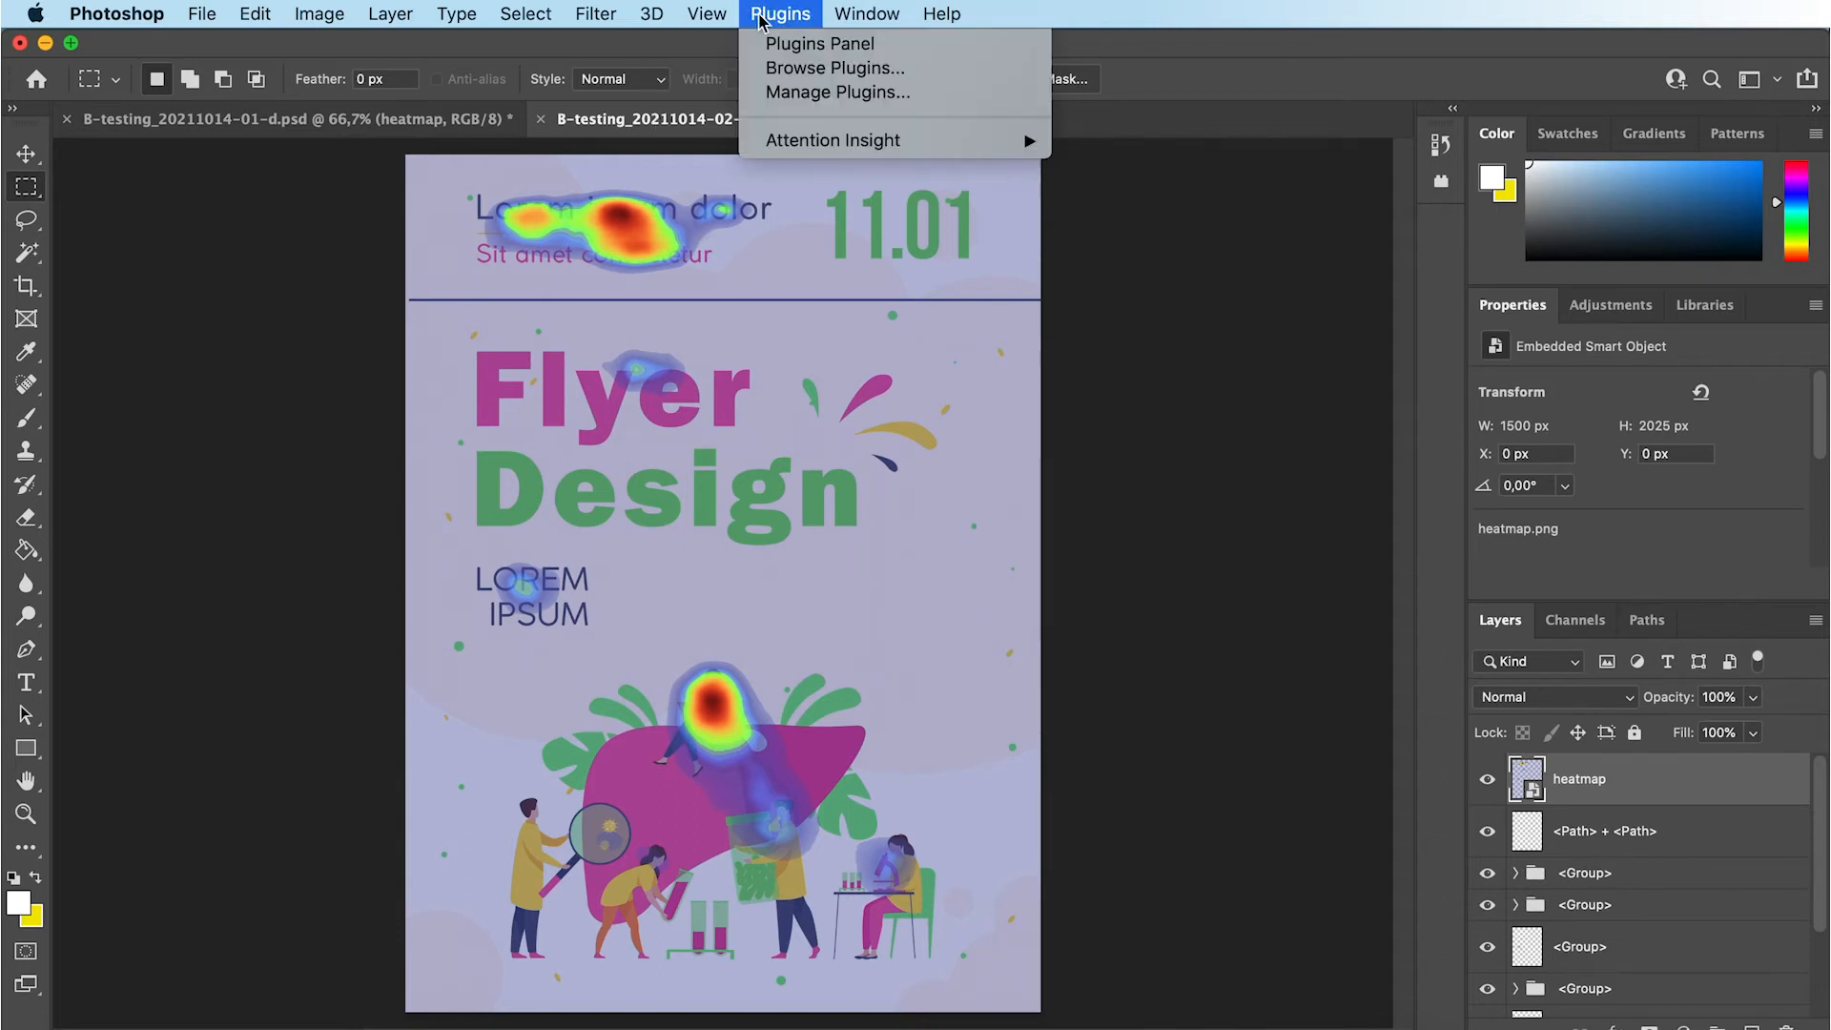
mouse_move(832, 141)
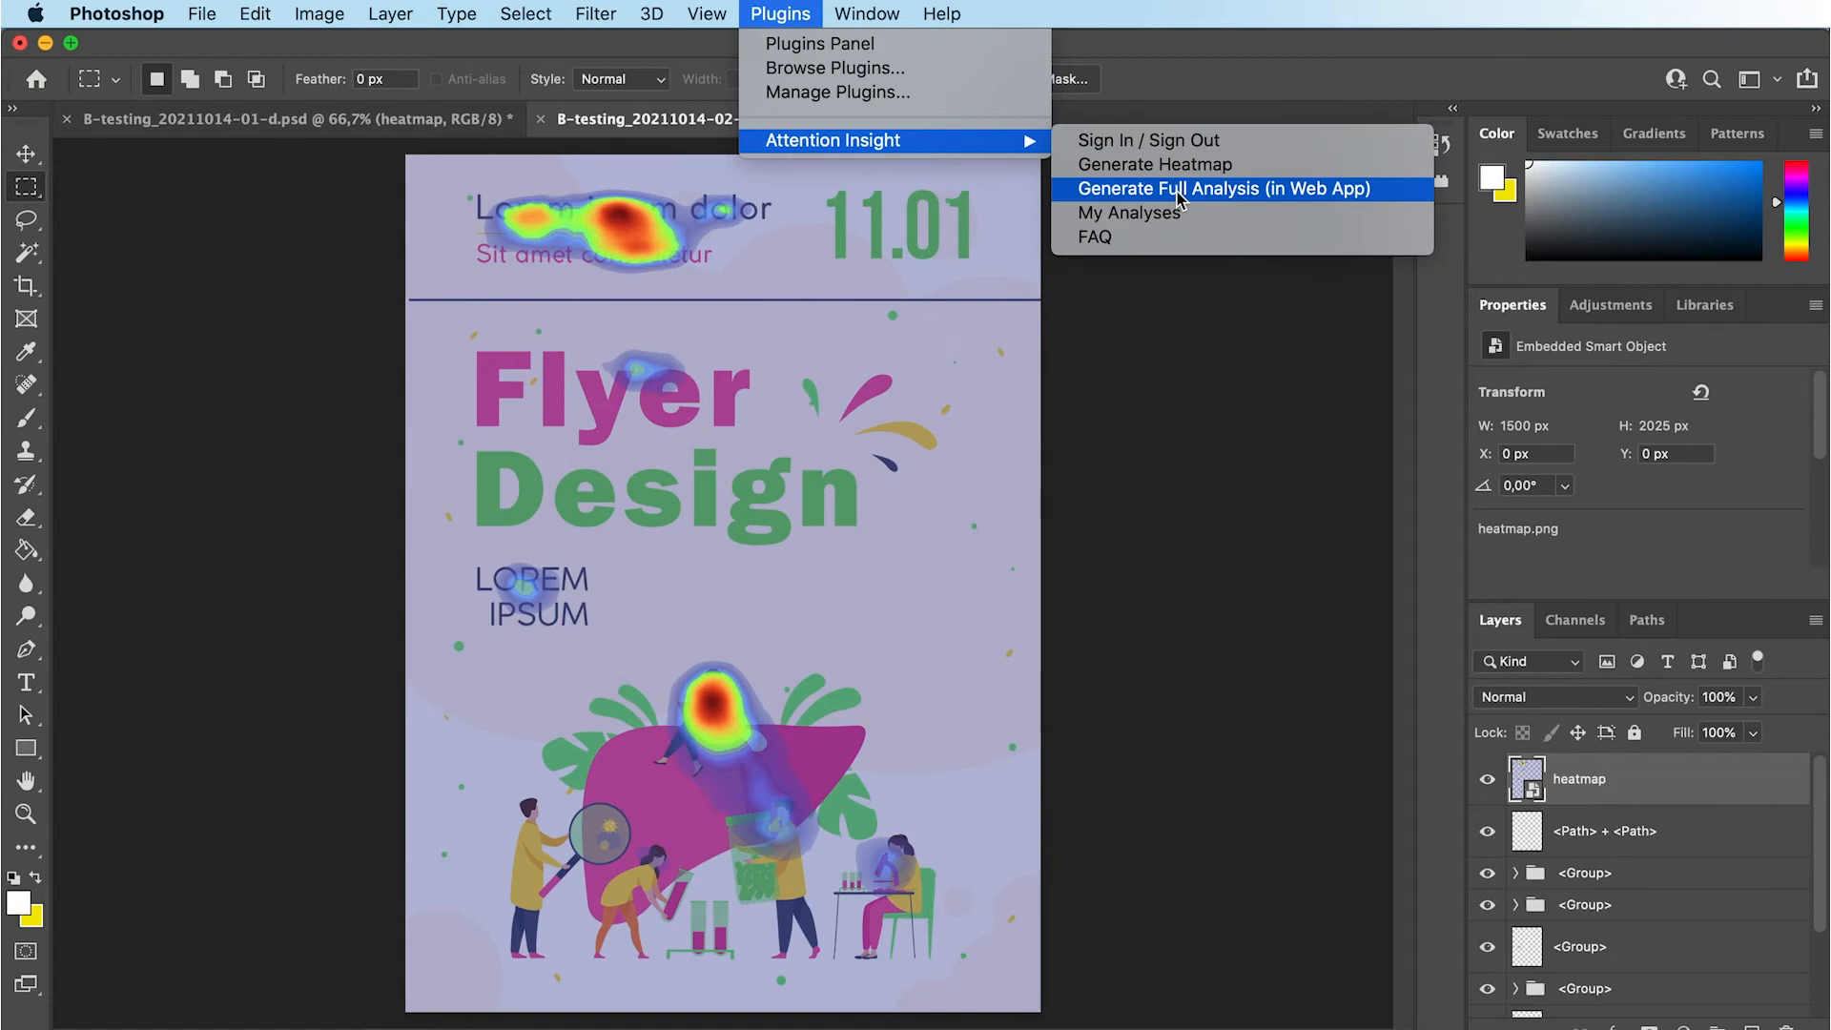
left_click(1221, 188)
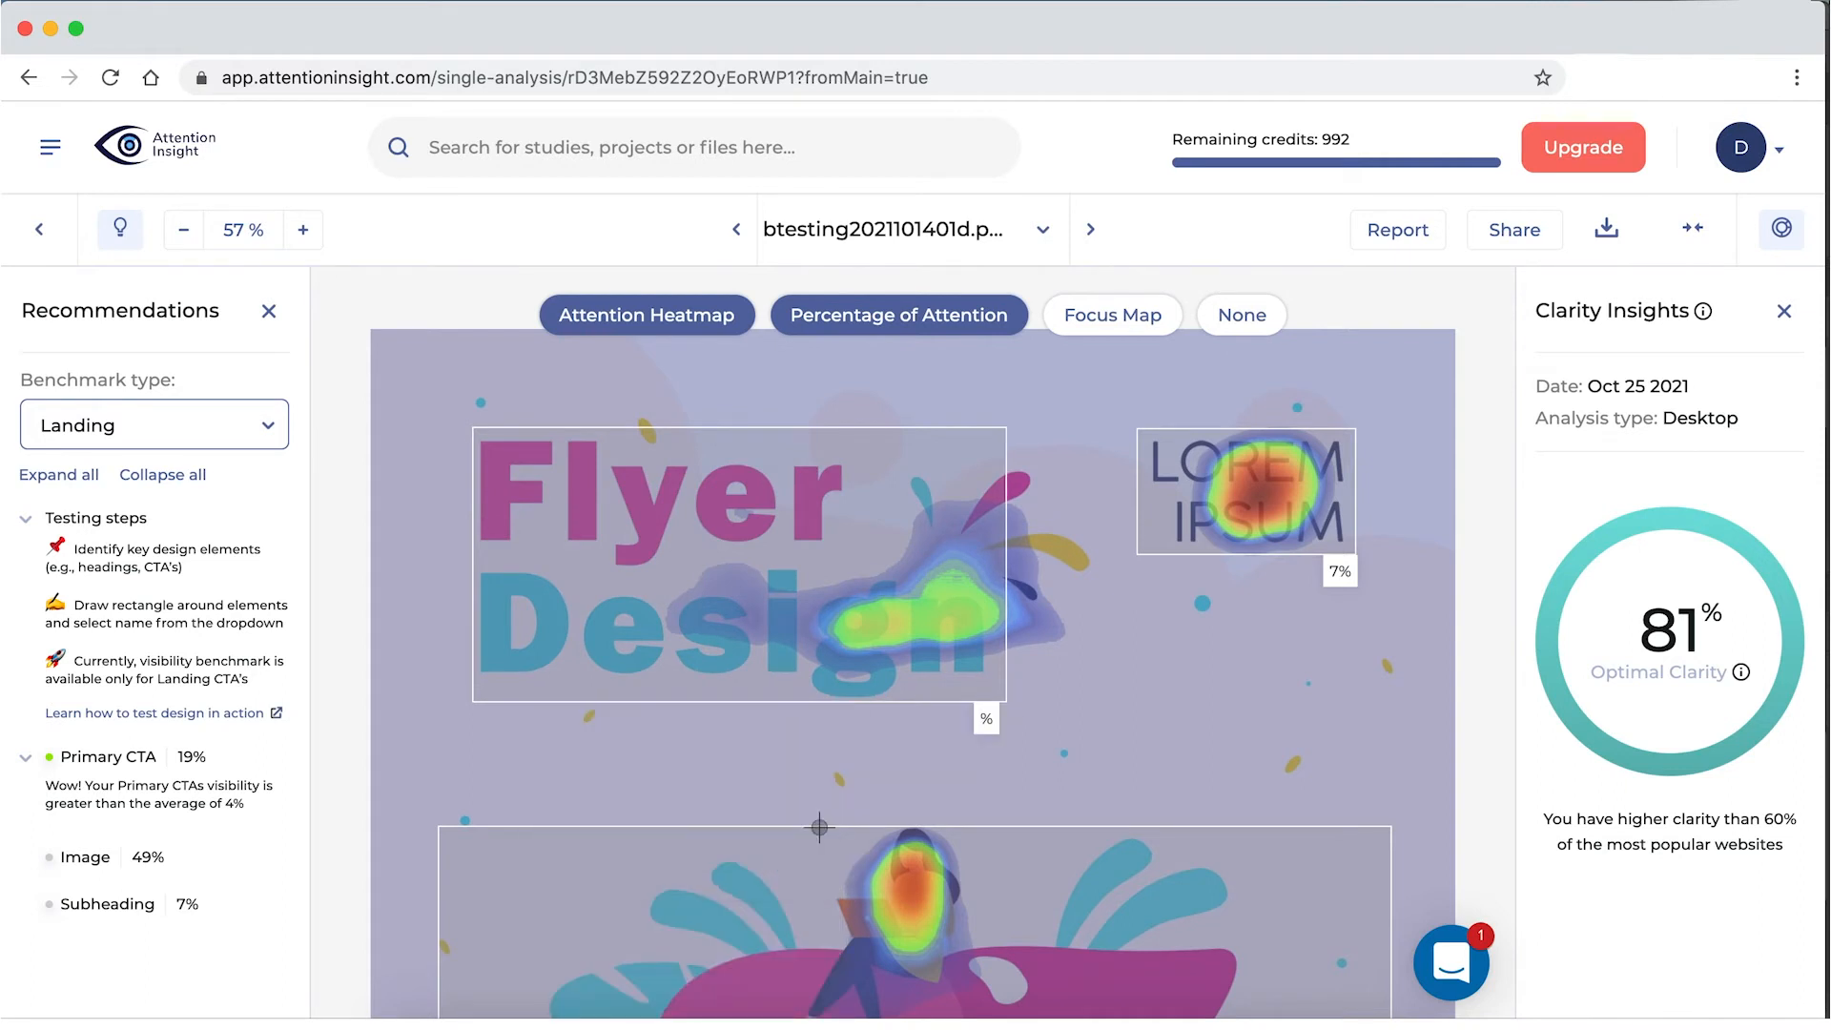
Step: Label the title area Heading and toggle the Attention Heatmap and Percentage overlays
left_click(646, 316)
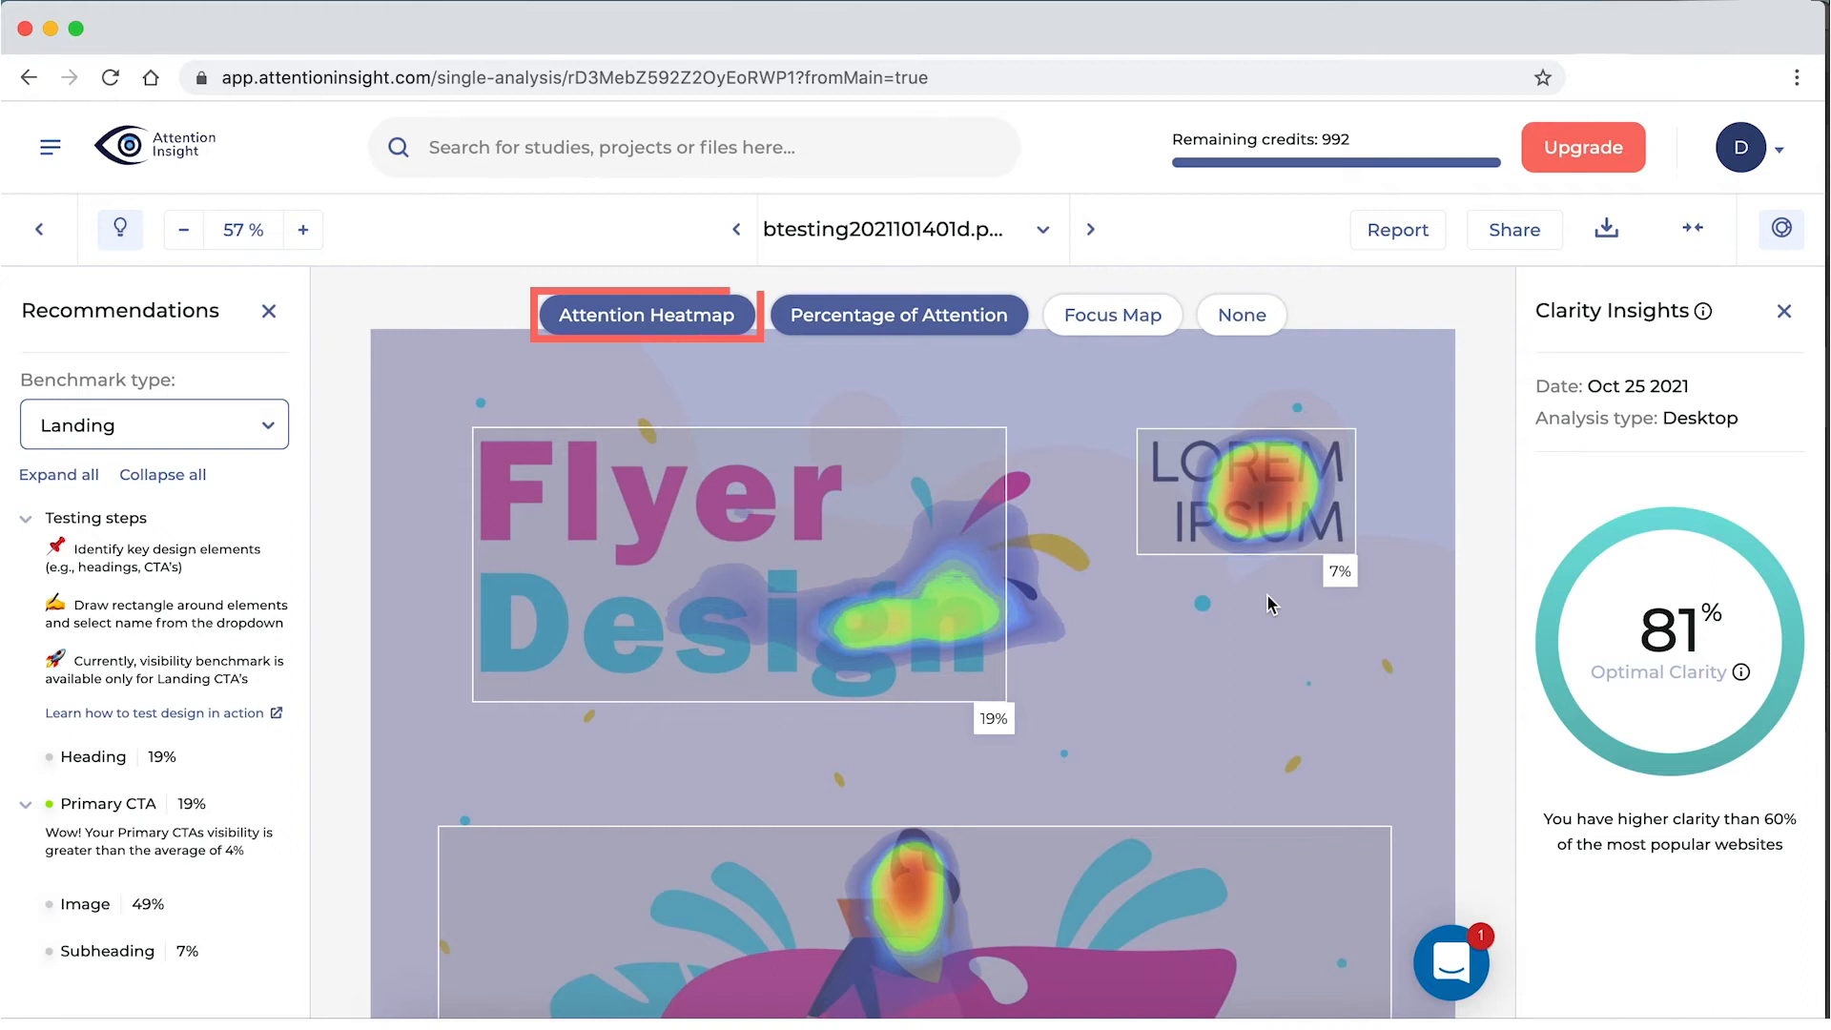
left_click(899, 316)
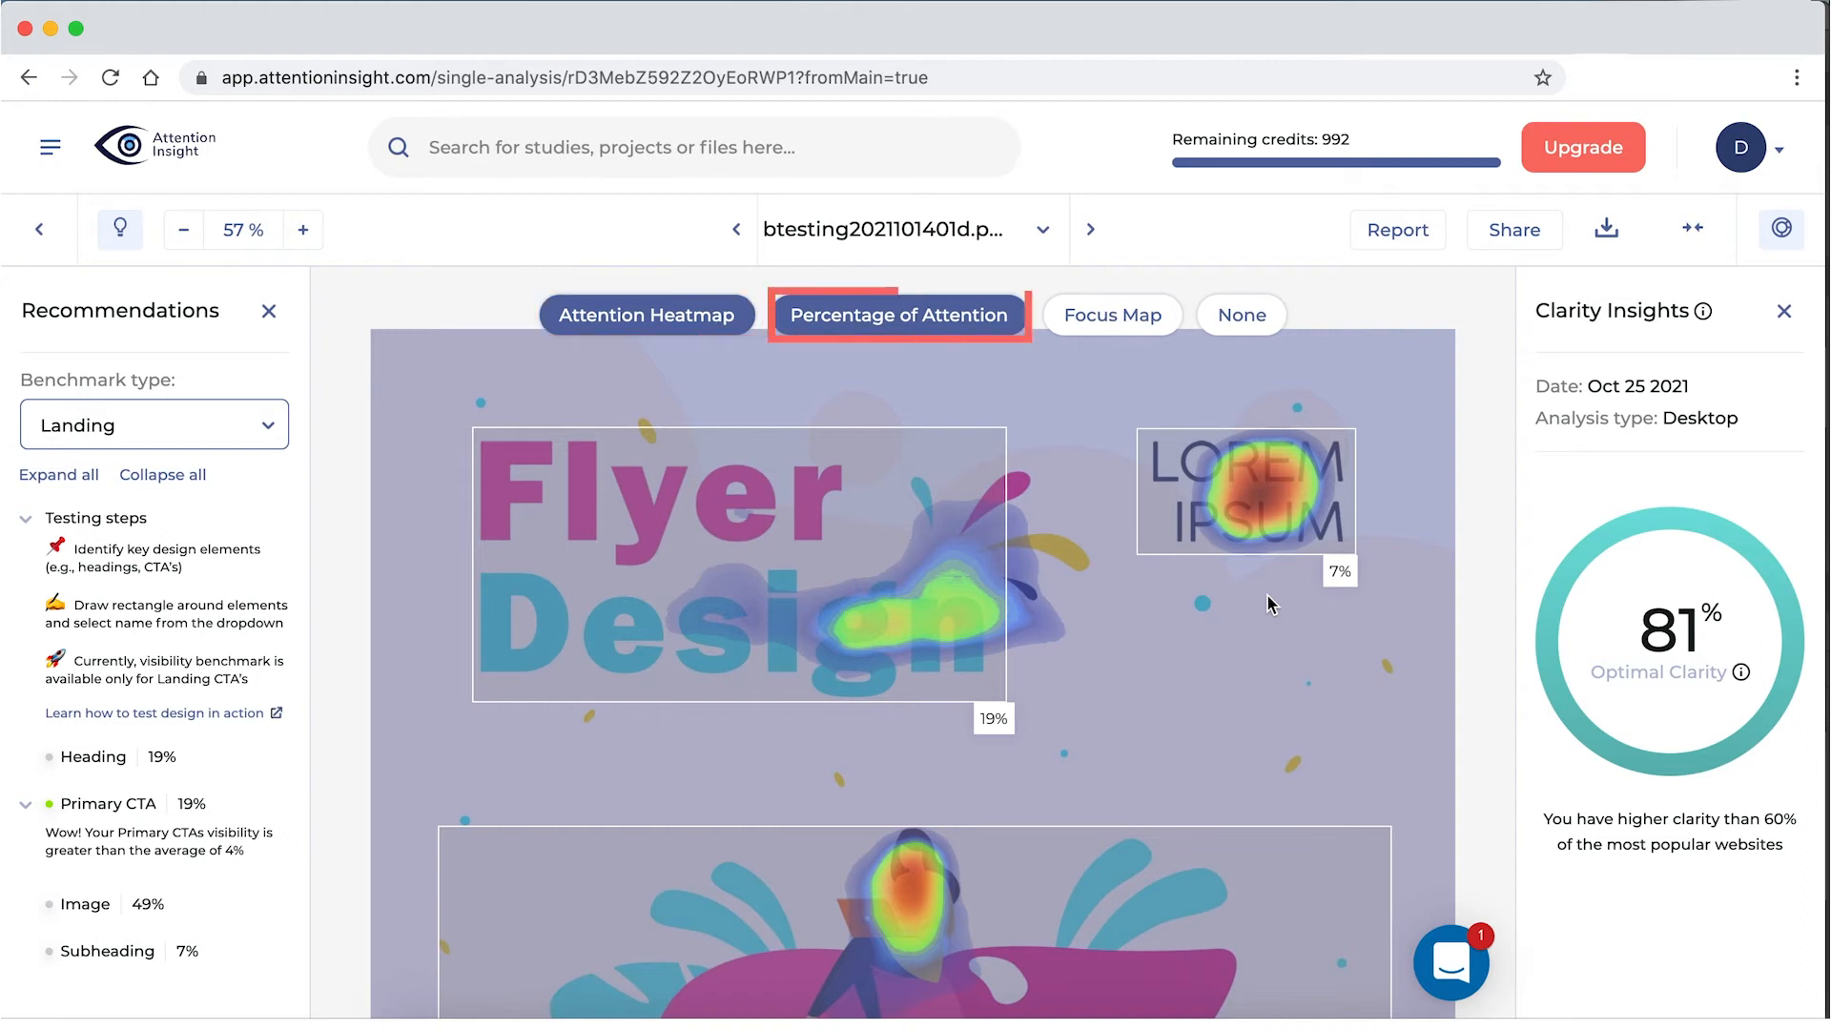
left_click(1110, 314)
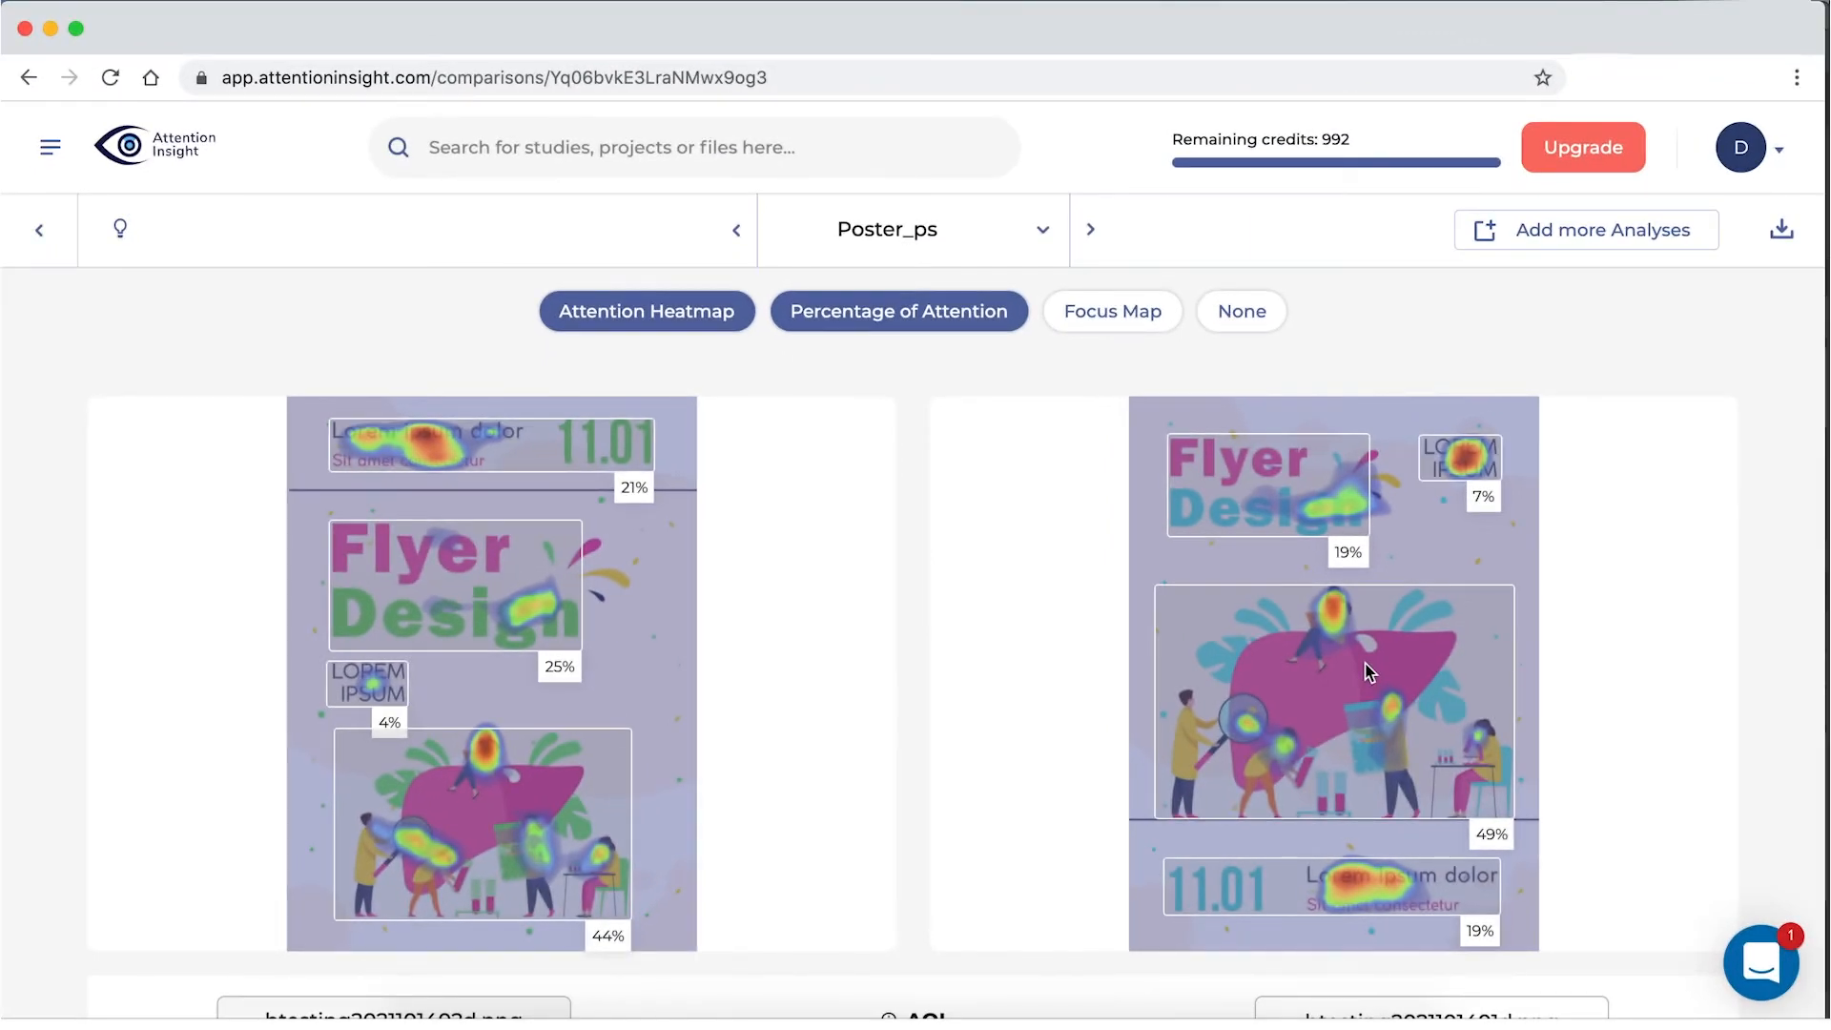
Step: Switch both variants to Focus Map and scroll to the AOI metrics table
left_click(646, 311)
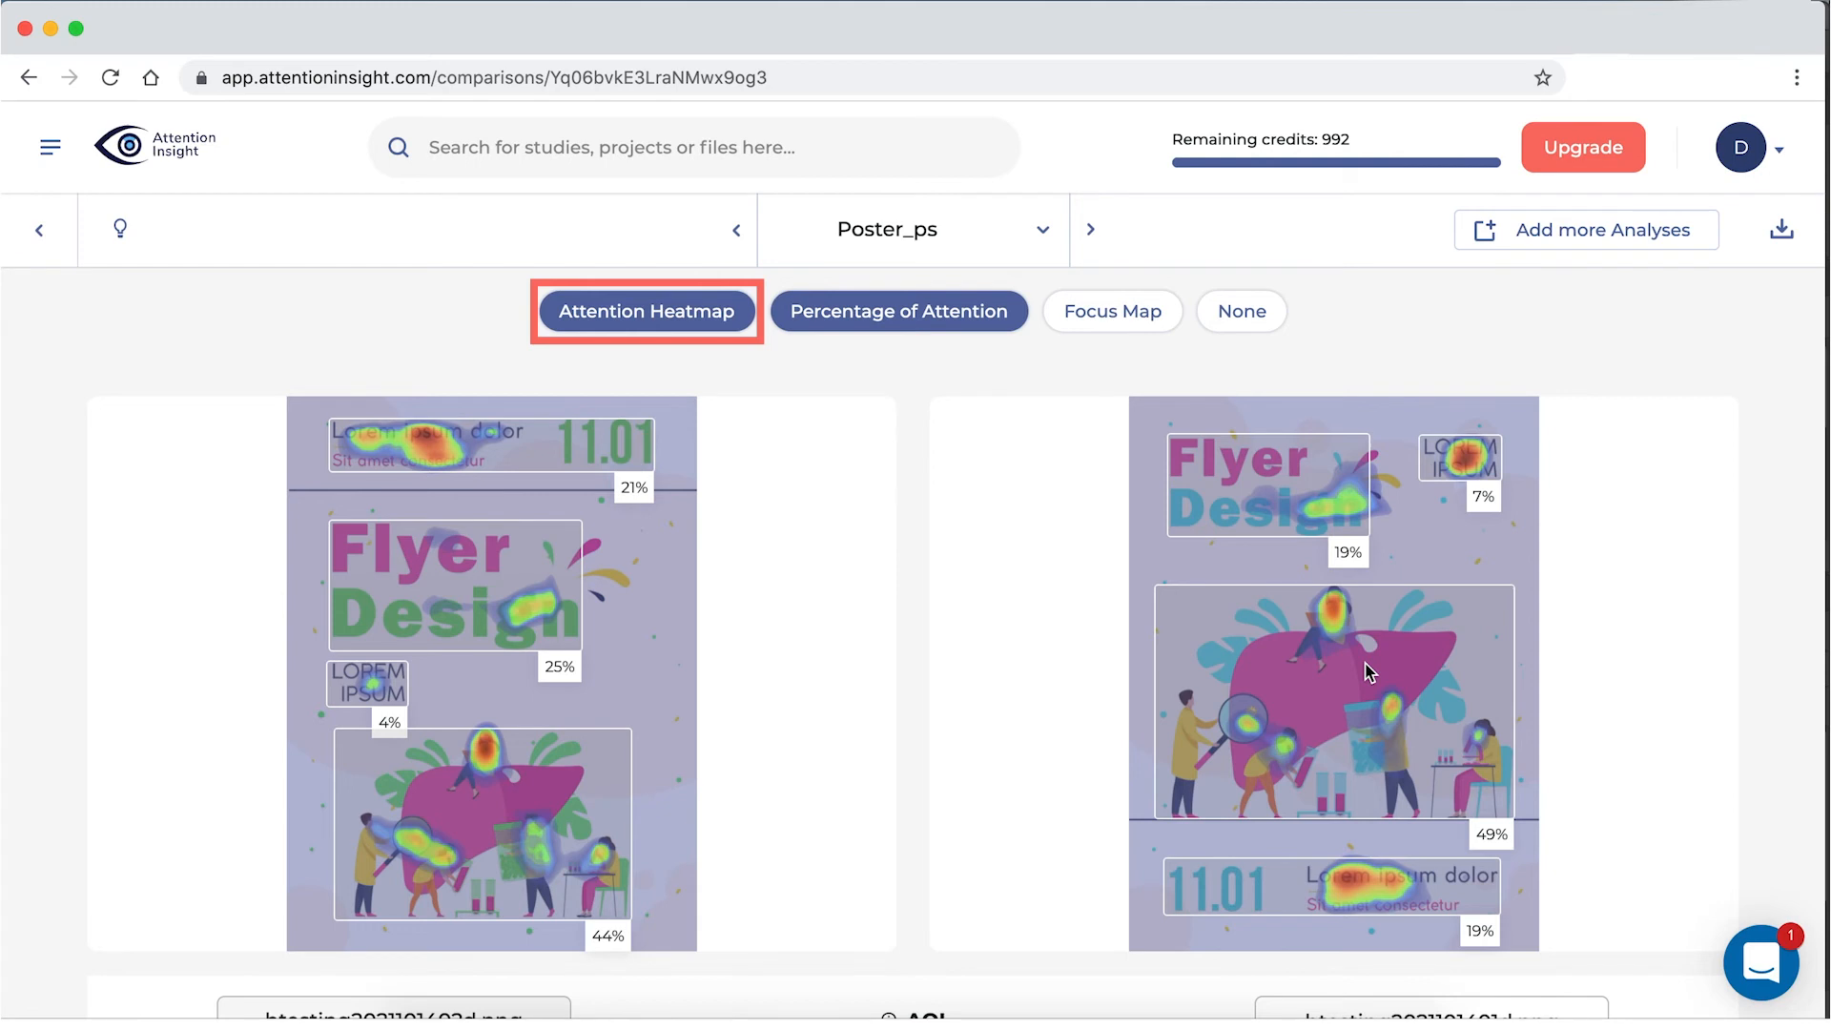
left_click(1110, 323)
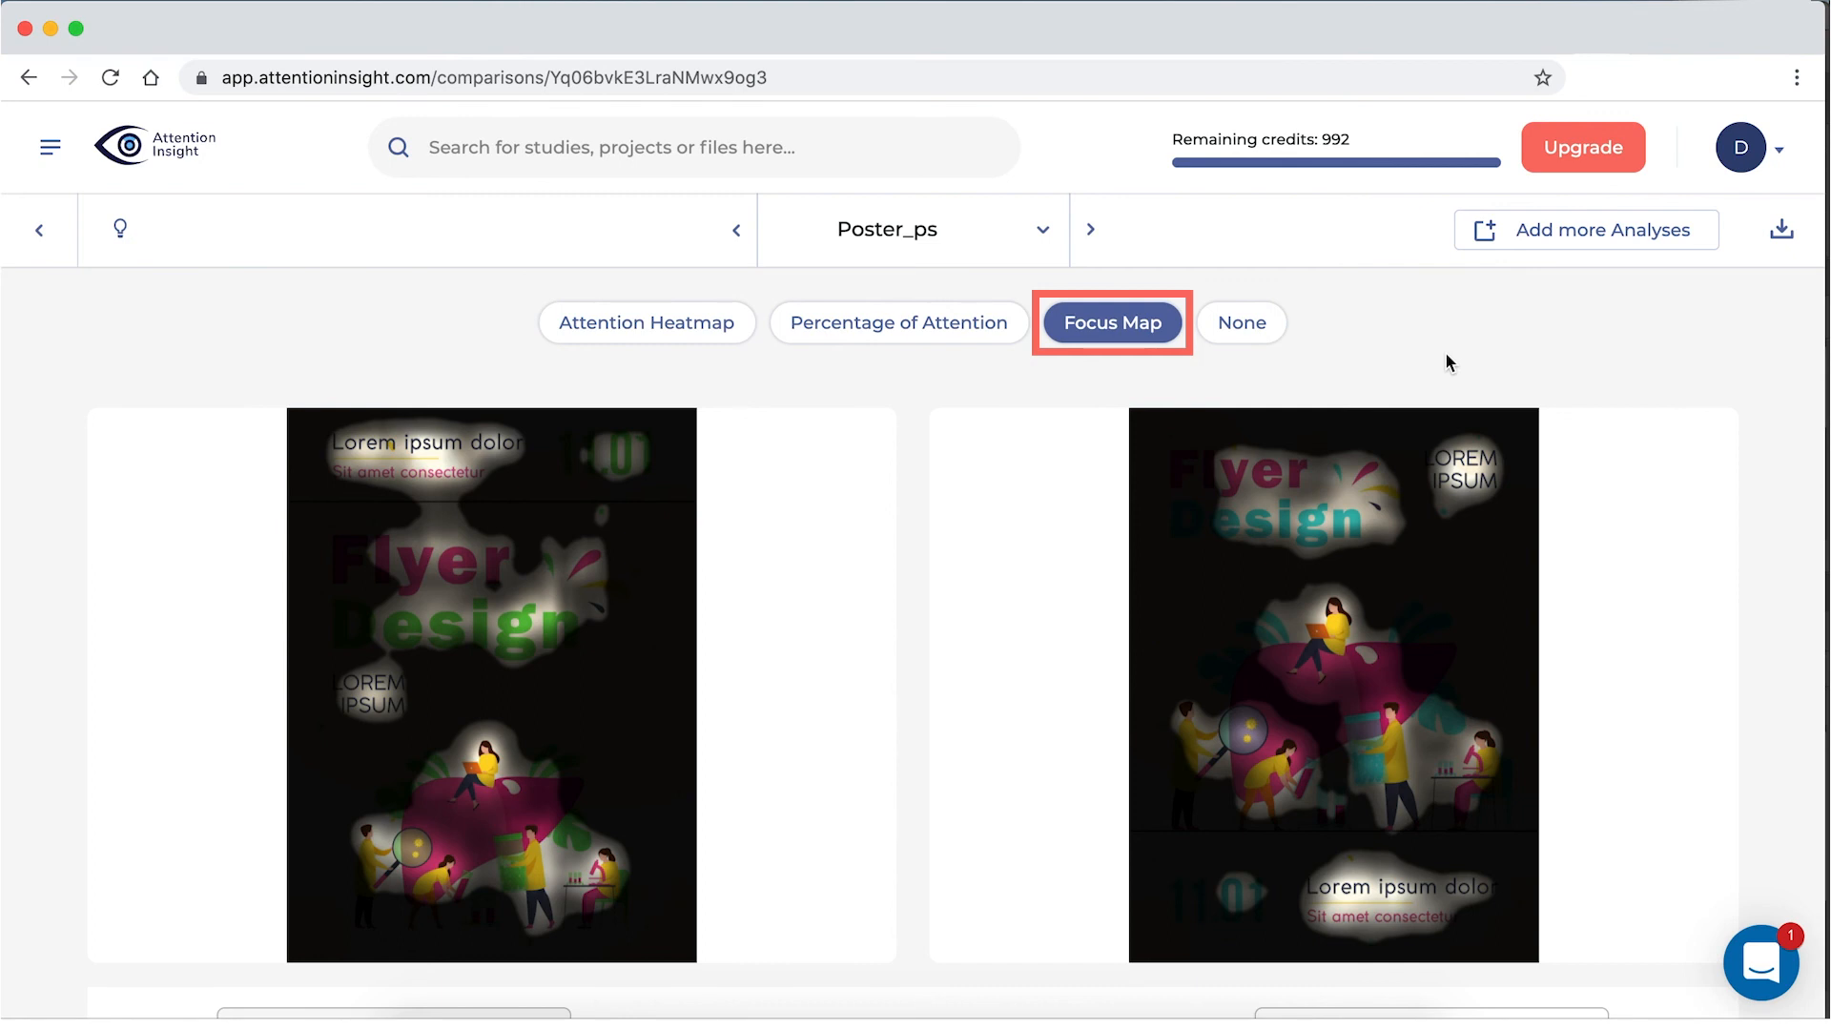
scroll("down", 3)
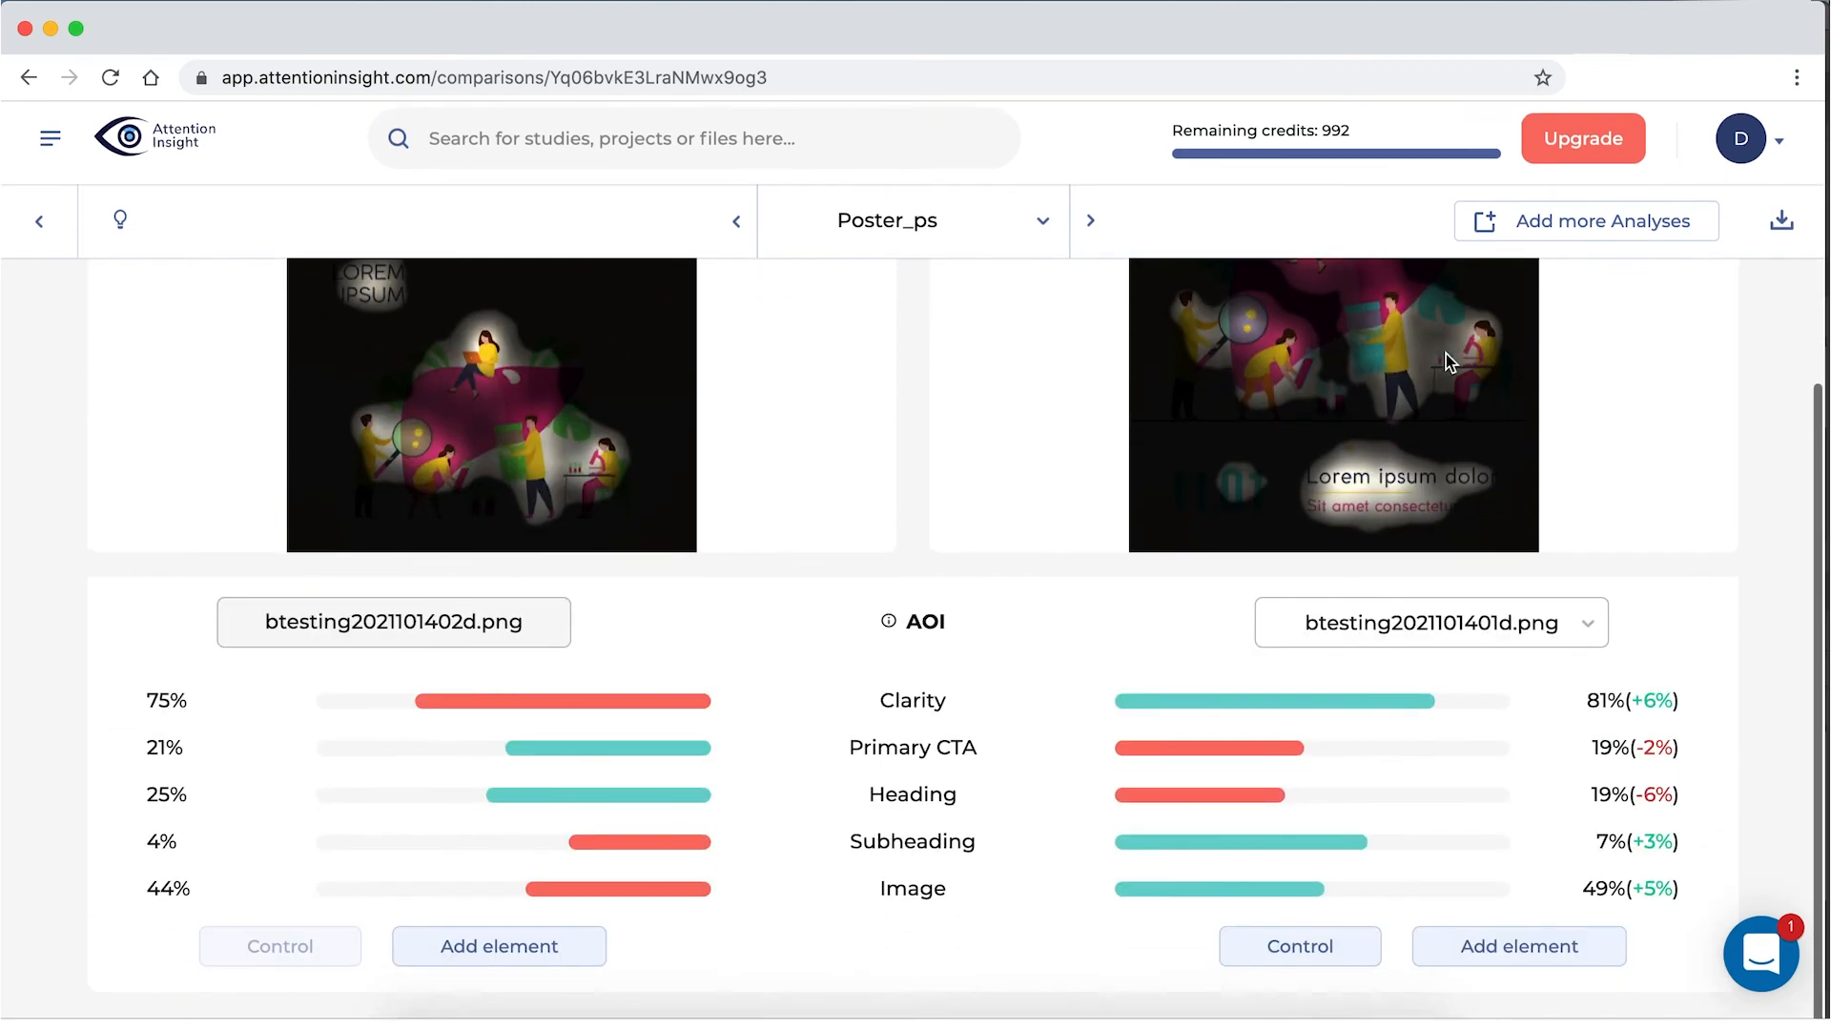